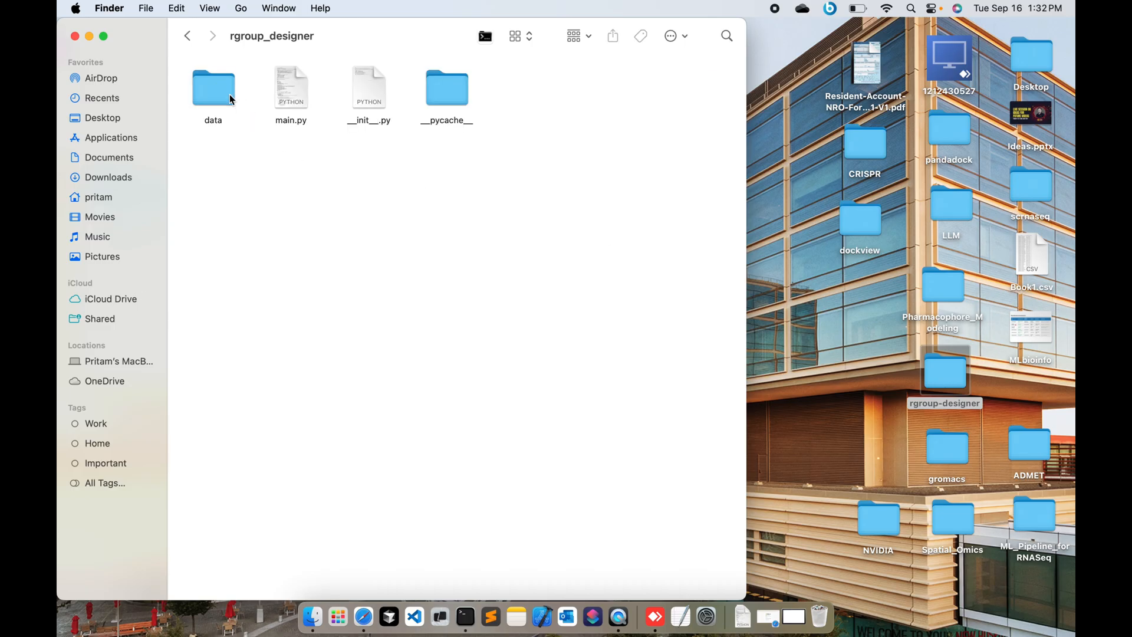
Browse the rgroup-designer project folder in Finder and close its window back to the desktop.
left_click(187, 37)
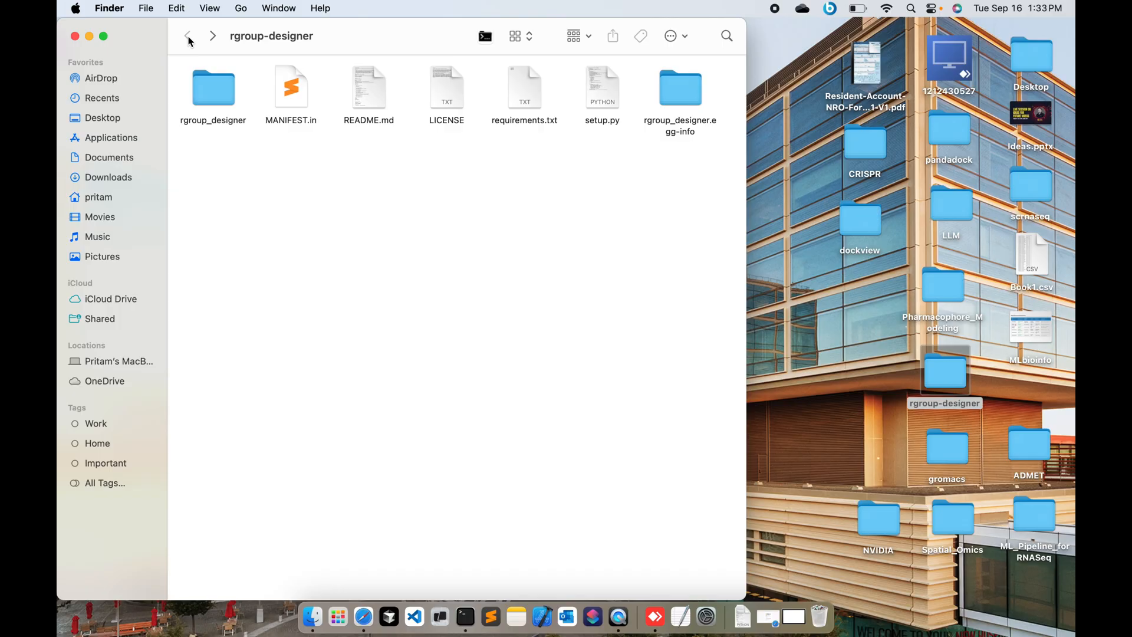
mouse_move(75, 37)
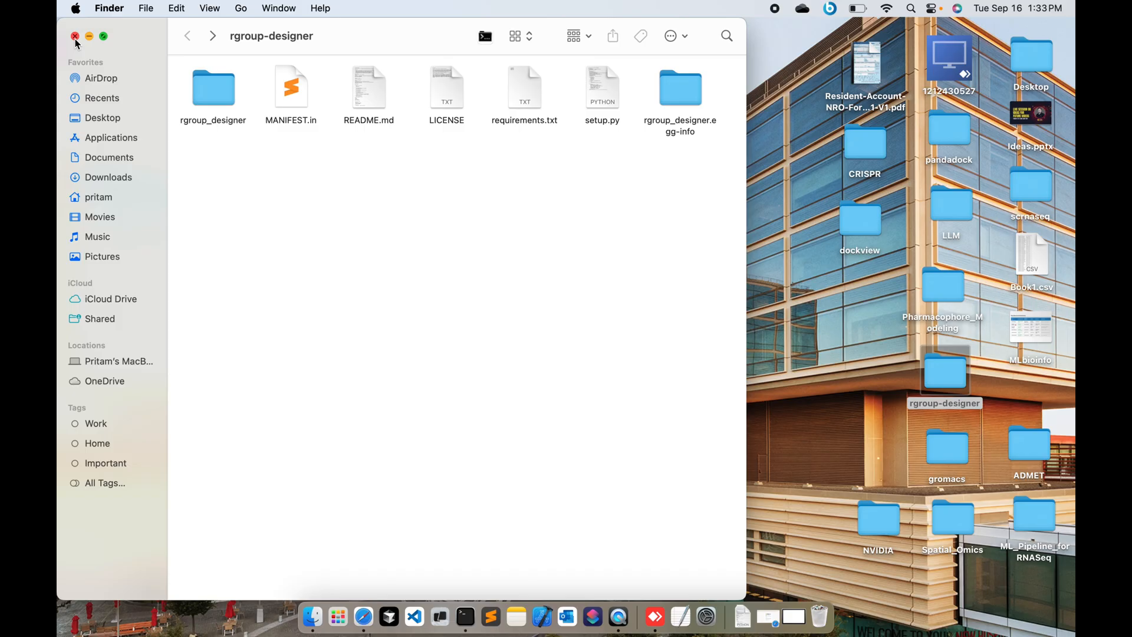
left_click(76, 37)
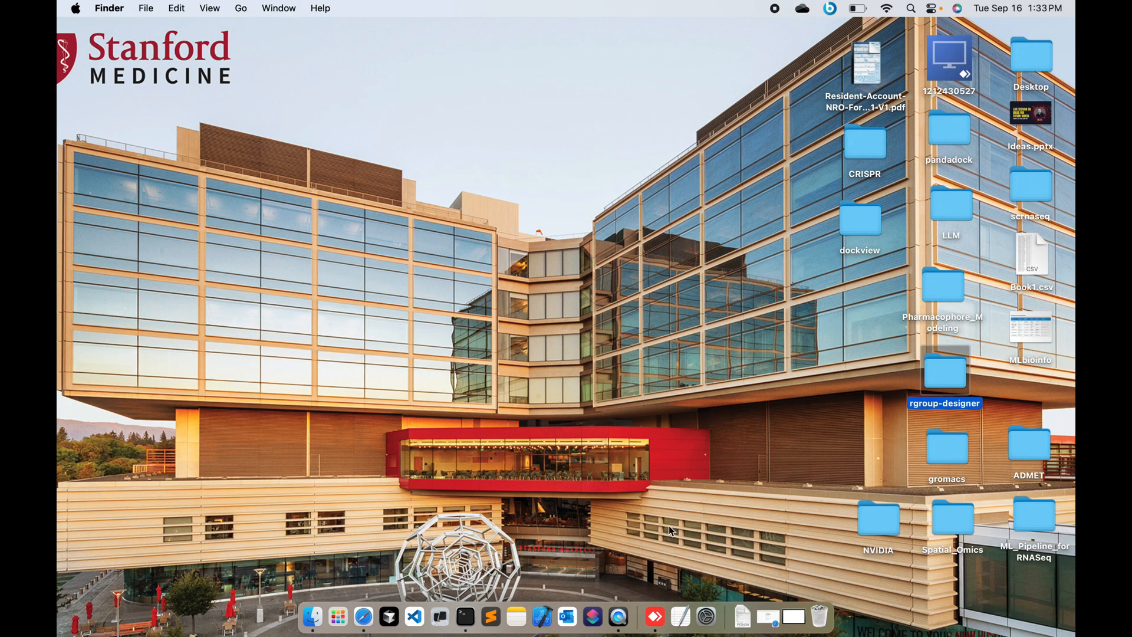
mouse_move(953, 384)
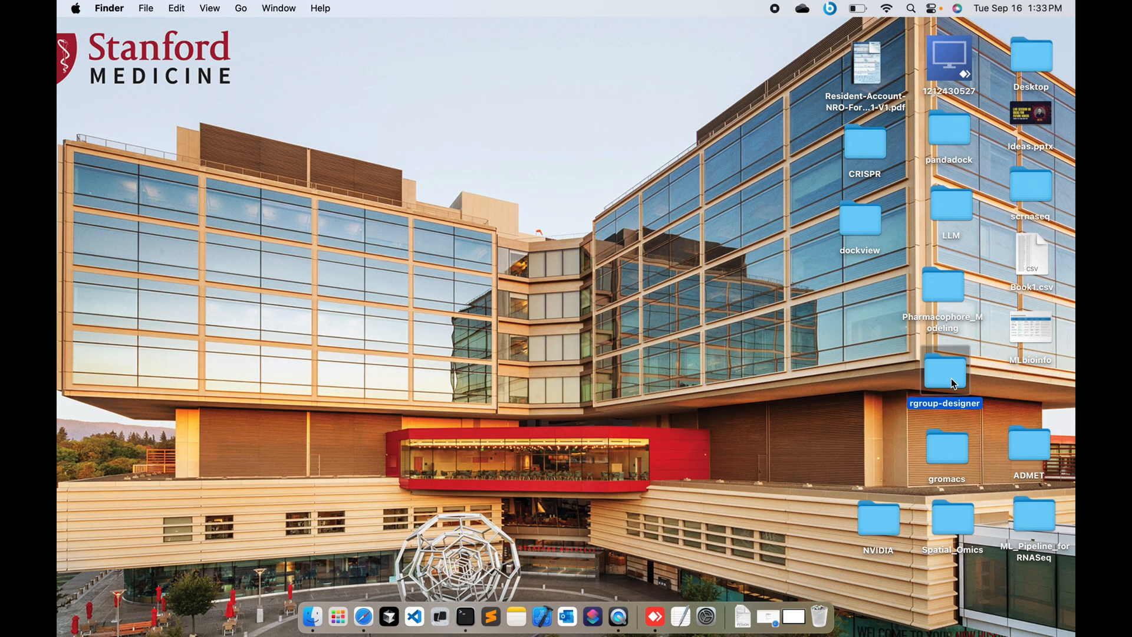
double_click(945, 372)
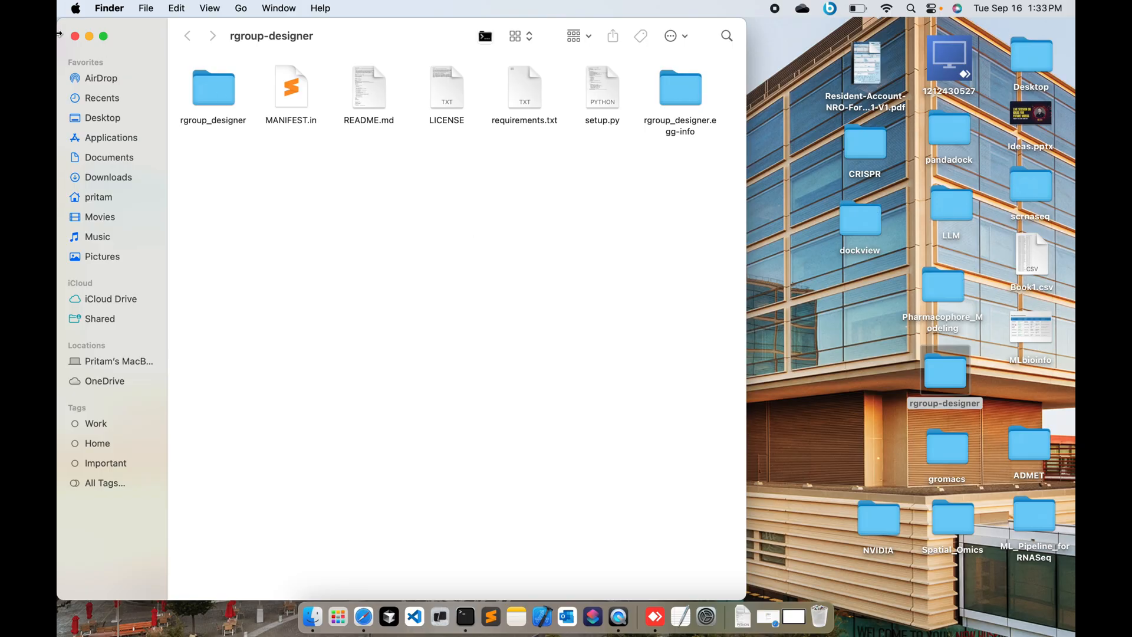
mouse_move(77, 37)
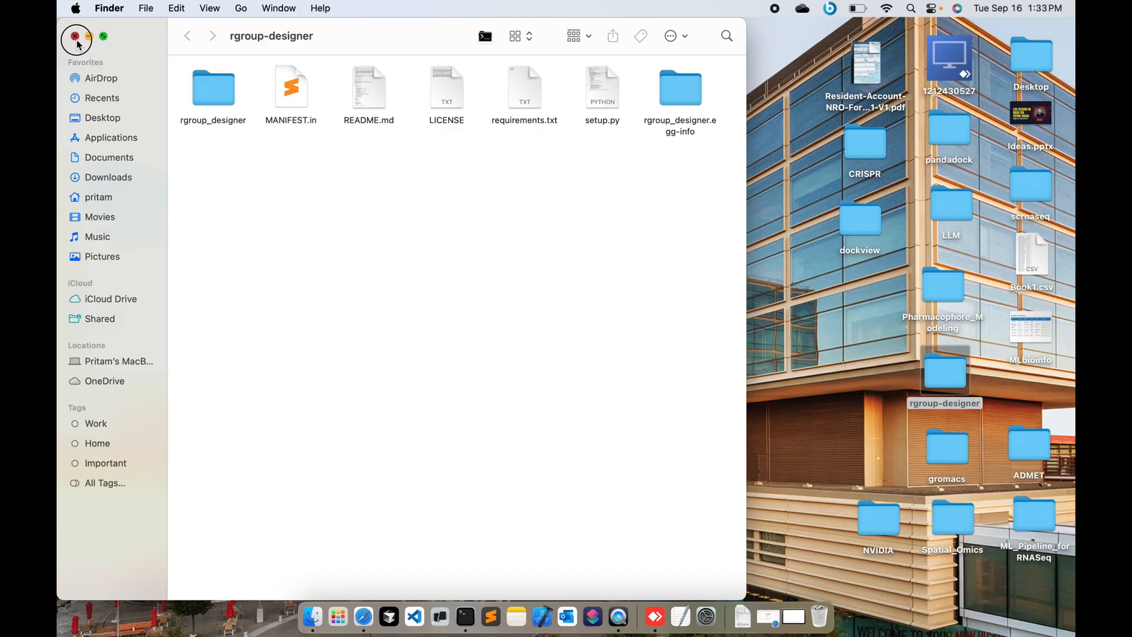
left_click(76, 37)
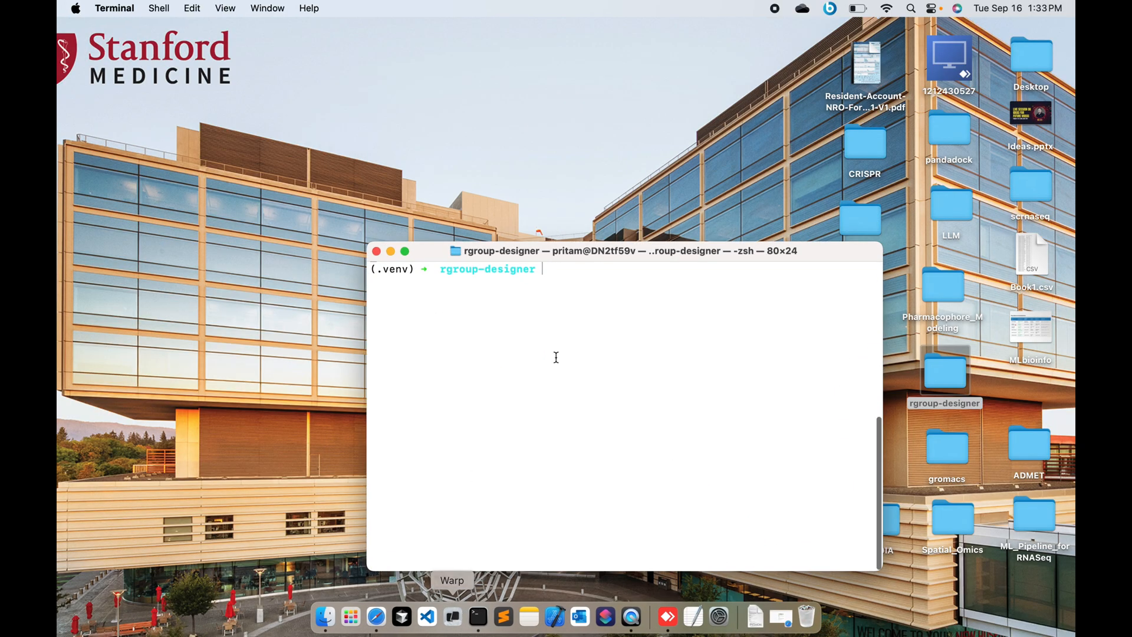
mouse_move(961, 378)
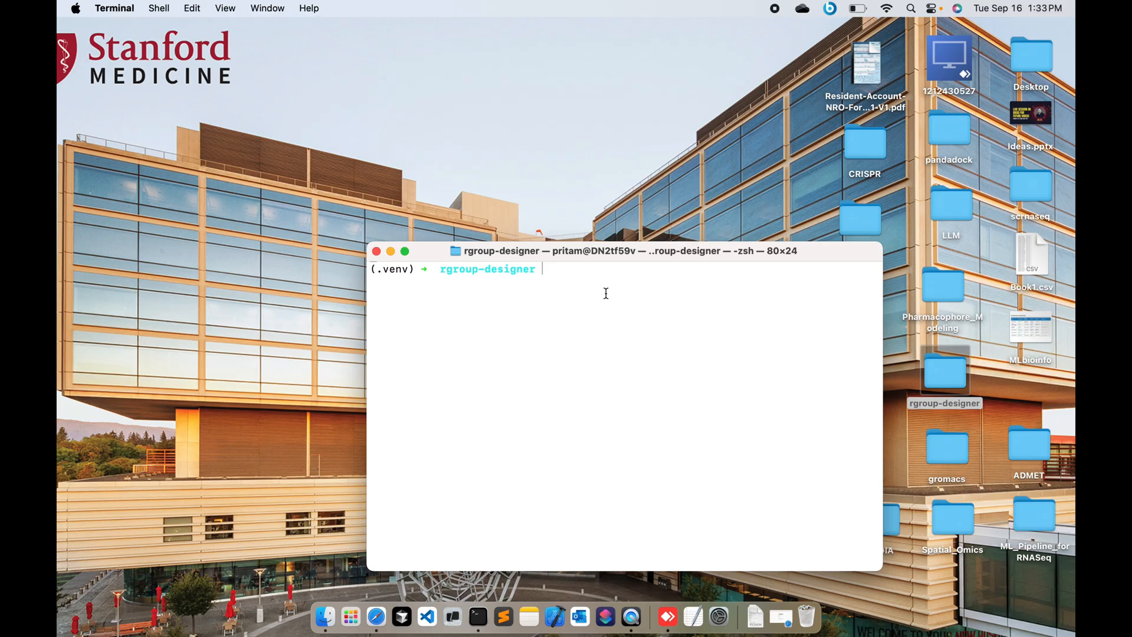
Run 'pip install rgroup-designer' in the venv and enter the rgroup-designer launch command.
type("pip install rgroup-")
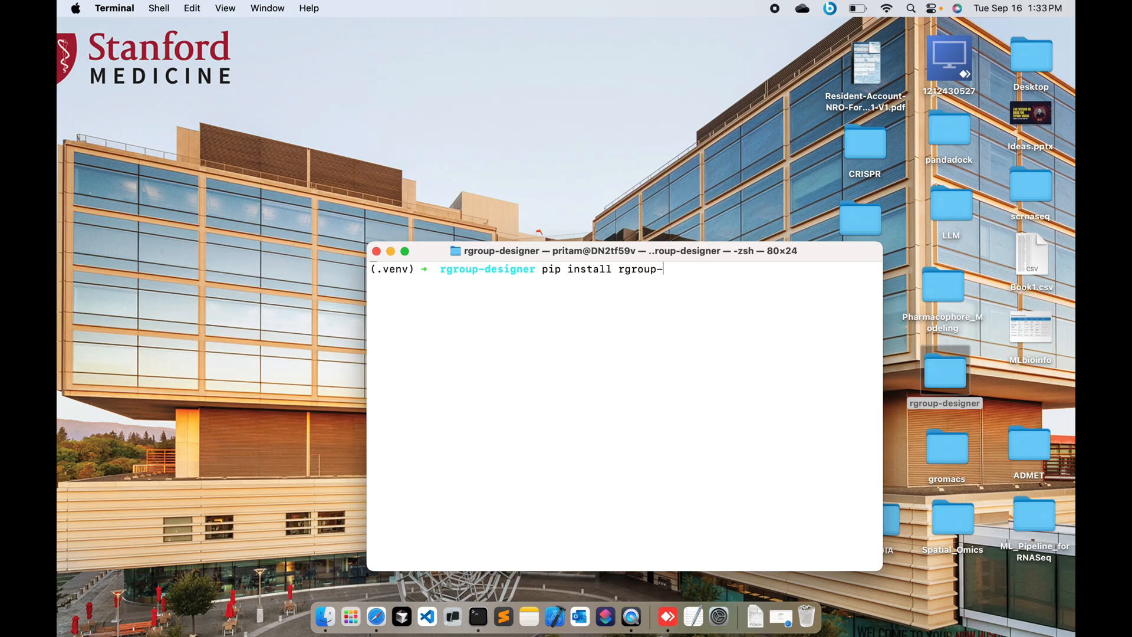
type("designer")
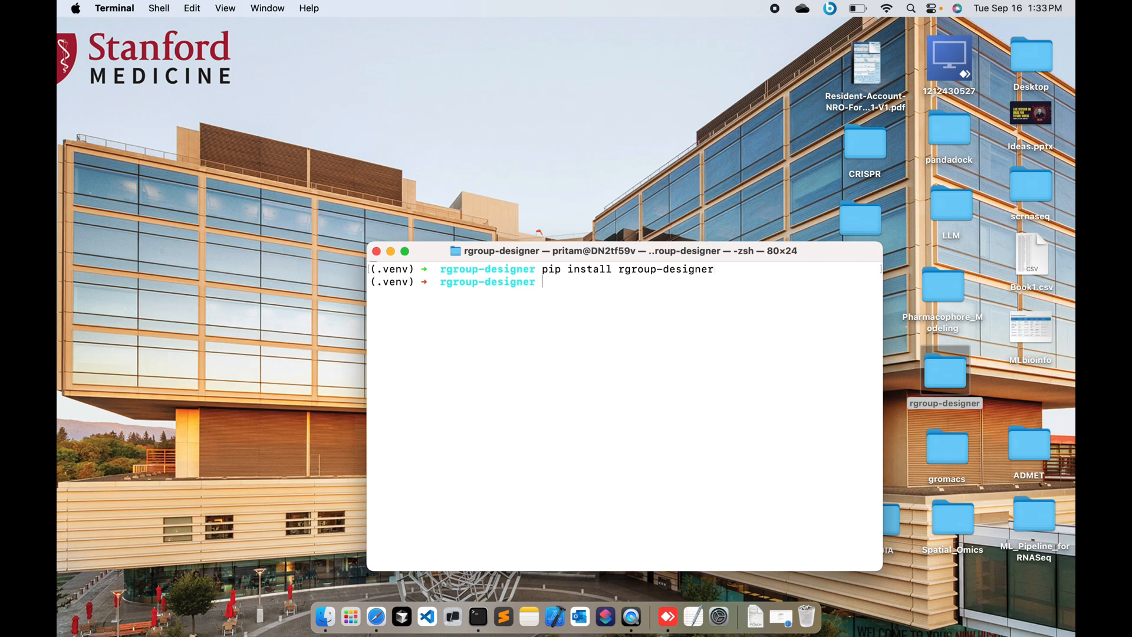
type("r")
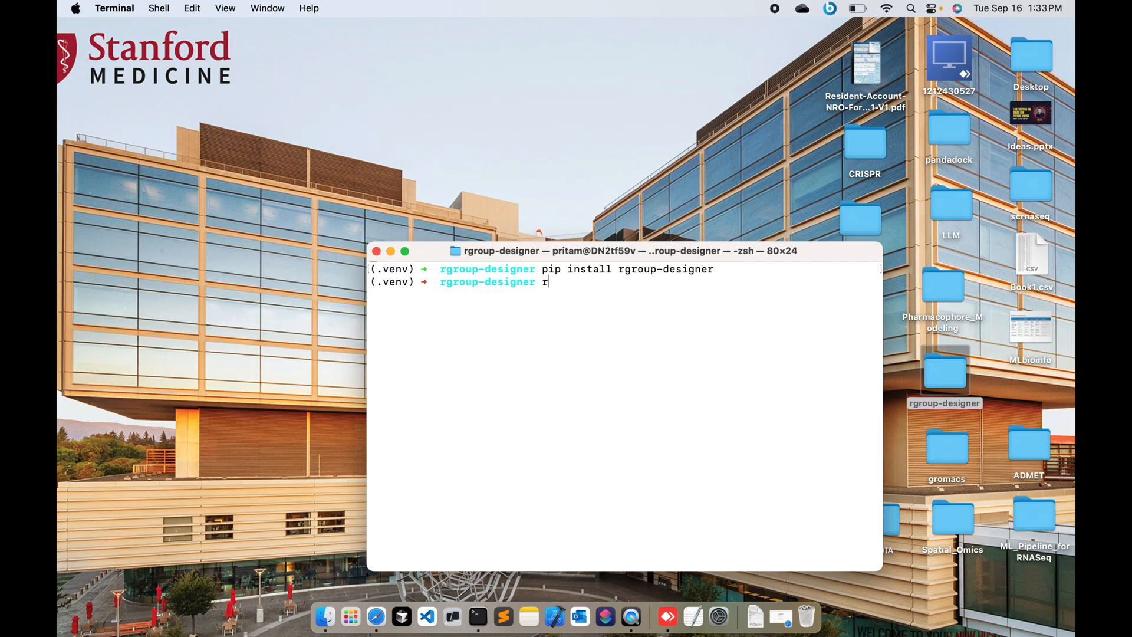
type("group-de")
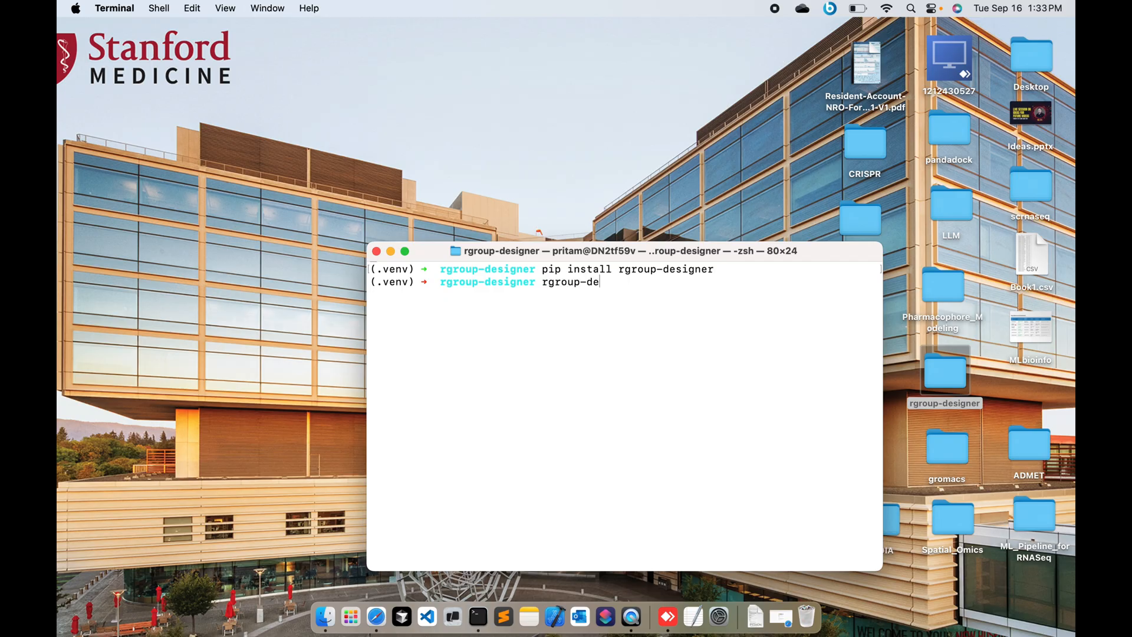
type("signer")
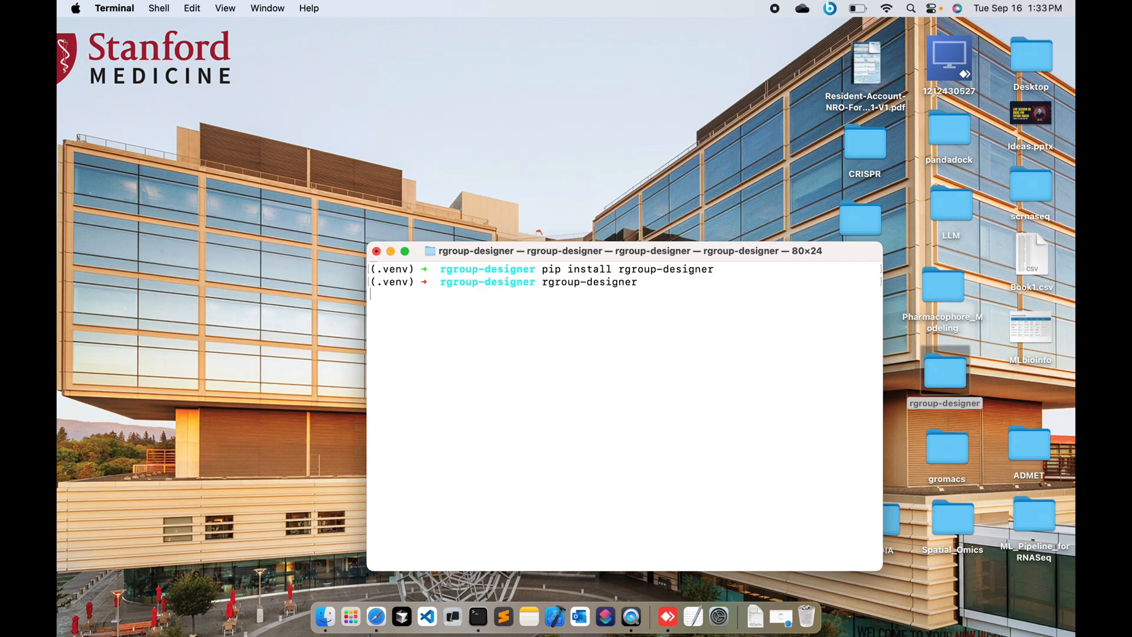
Launch the tool, load benzene c1ccccc1 as the core and toggle hydrogens with atom indices shown.
key("Return")
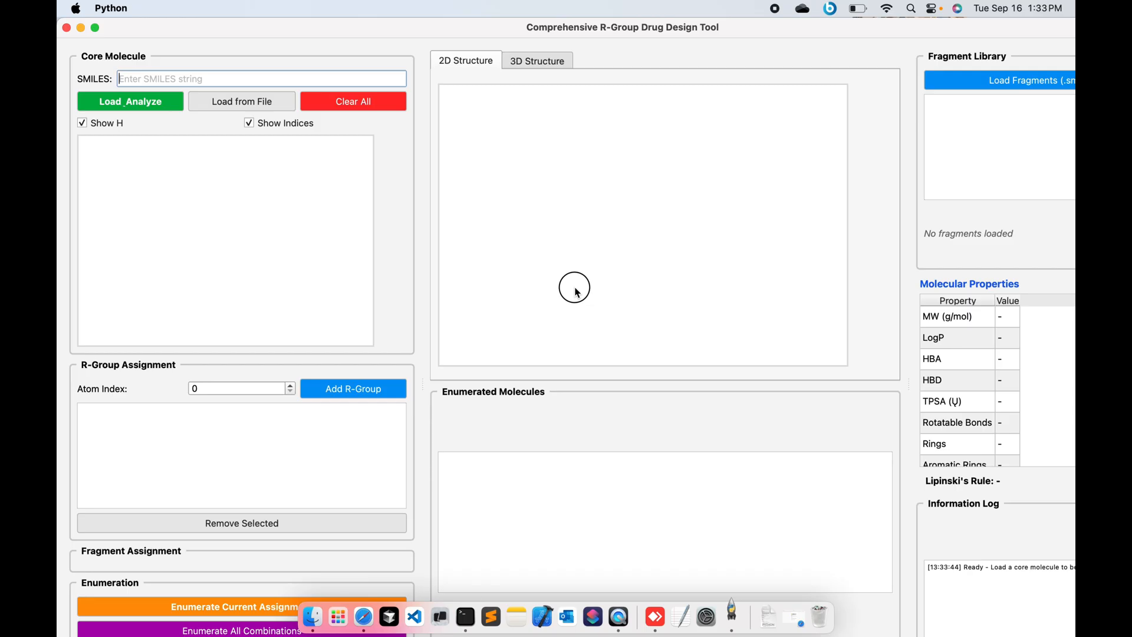
mouse_move(774, 28)
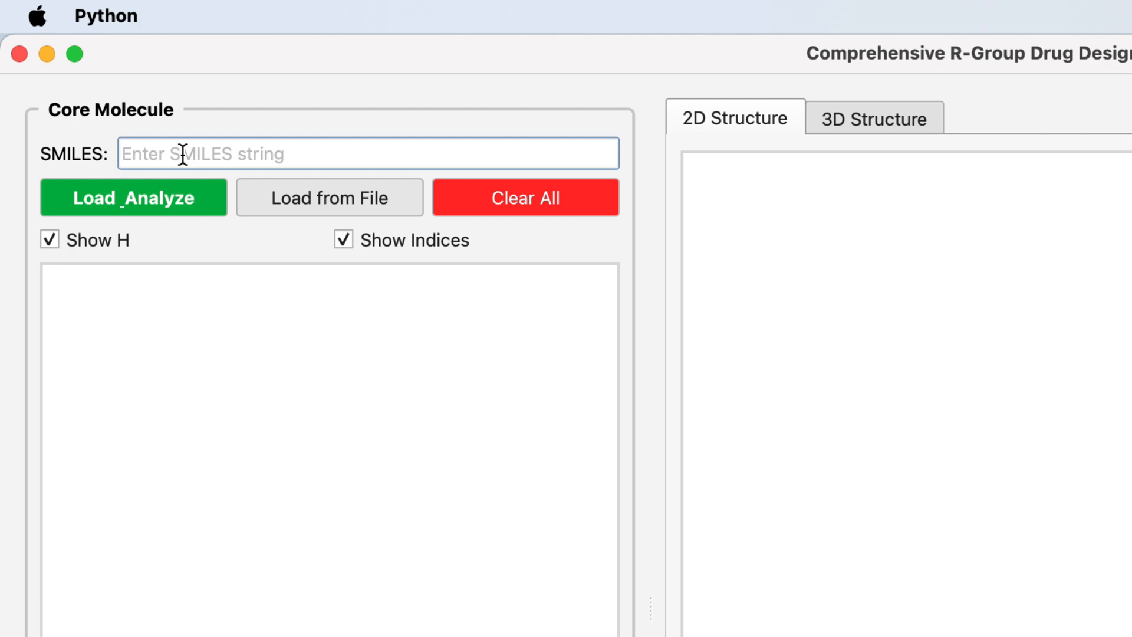
type("c1cccc")
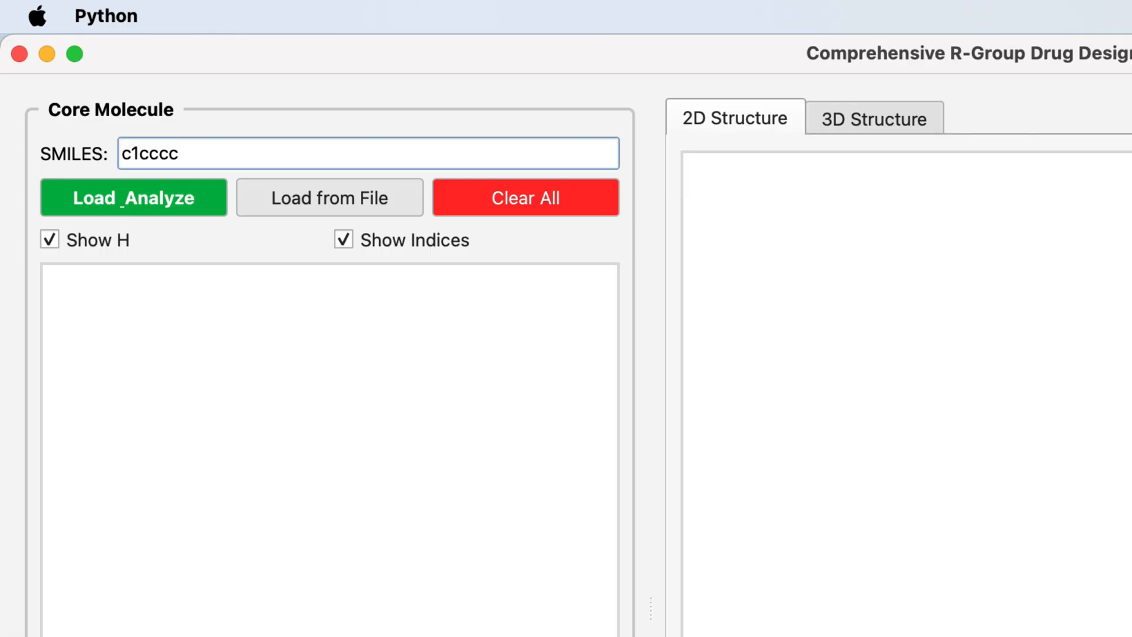
left_click(133, 197)
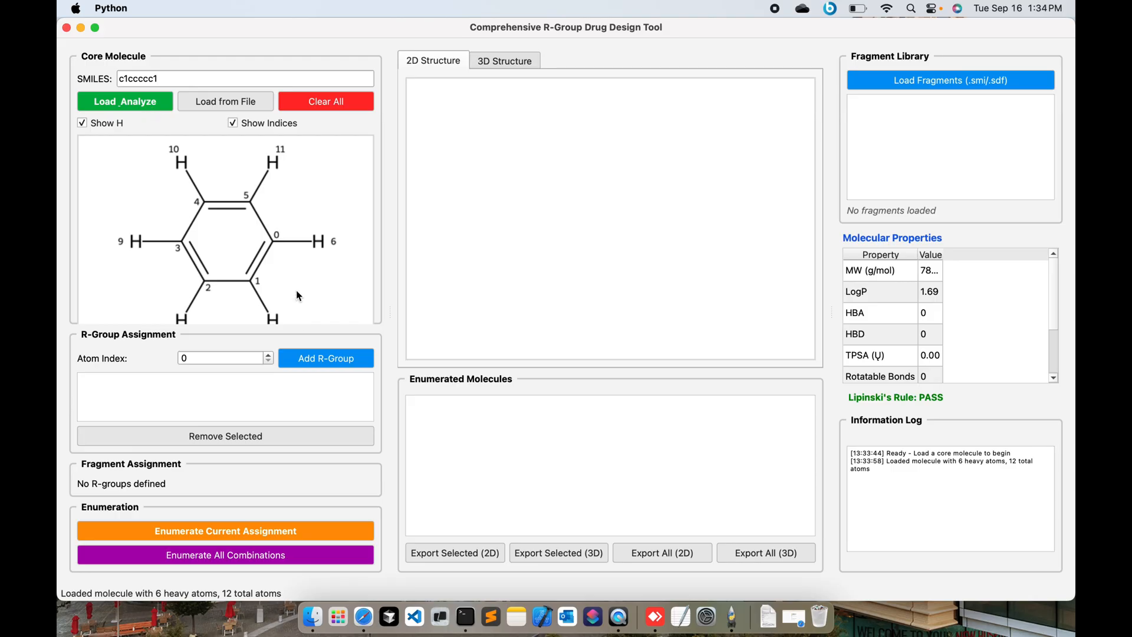
mouse_move(107, 190)
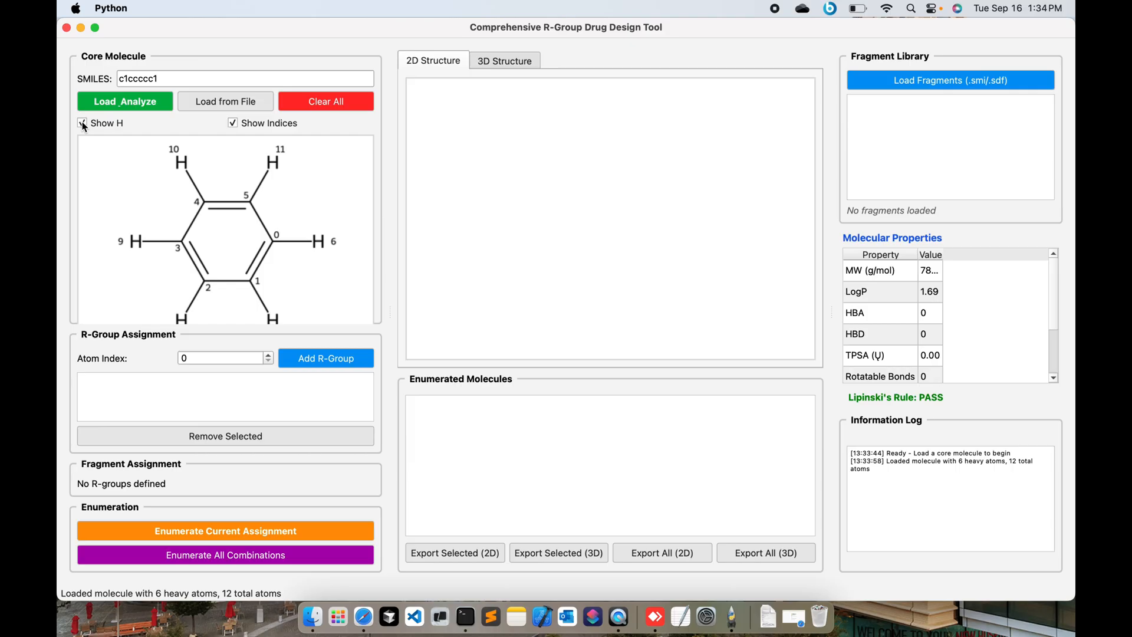
left_click(232, 122)
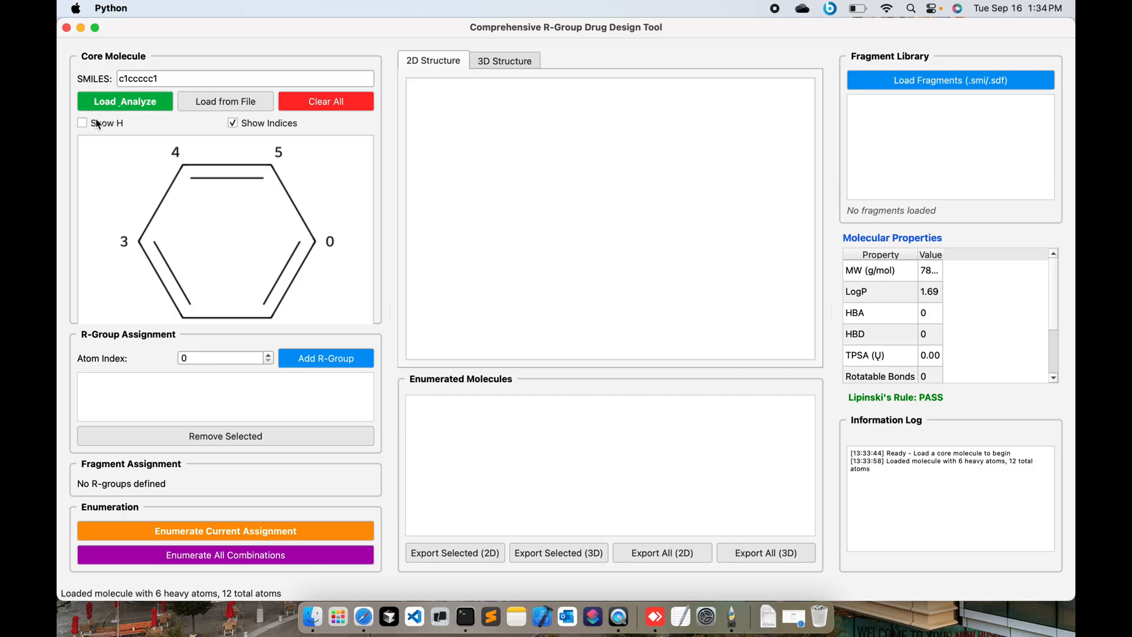
left_click(81, 123)
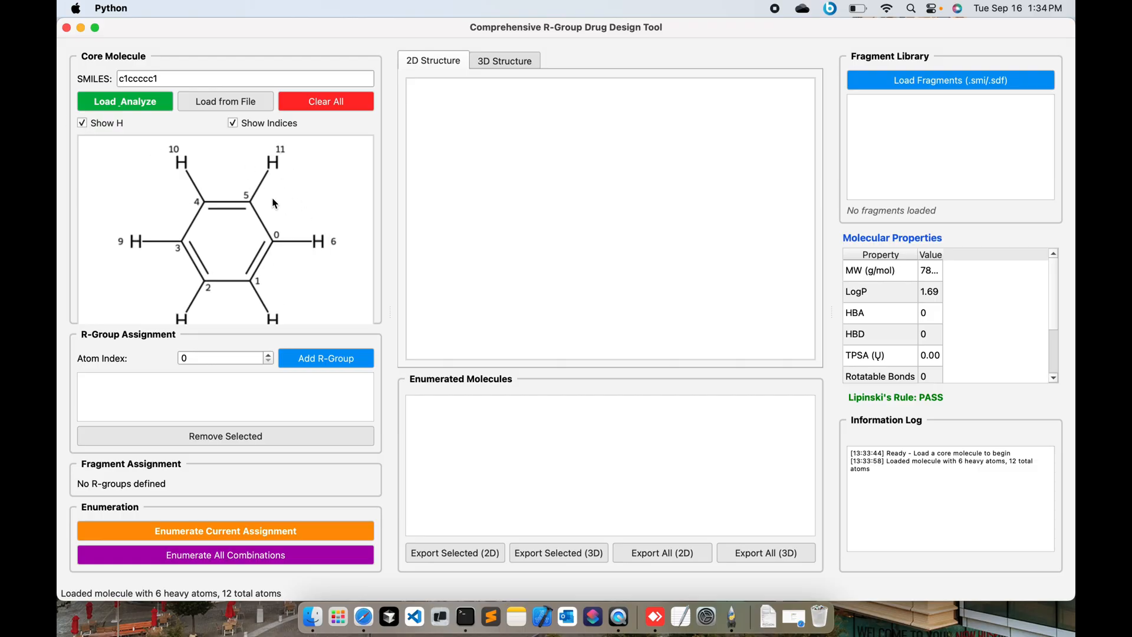
mouse_move(356, 239)
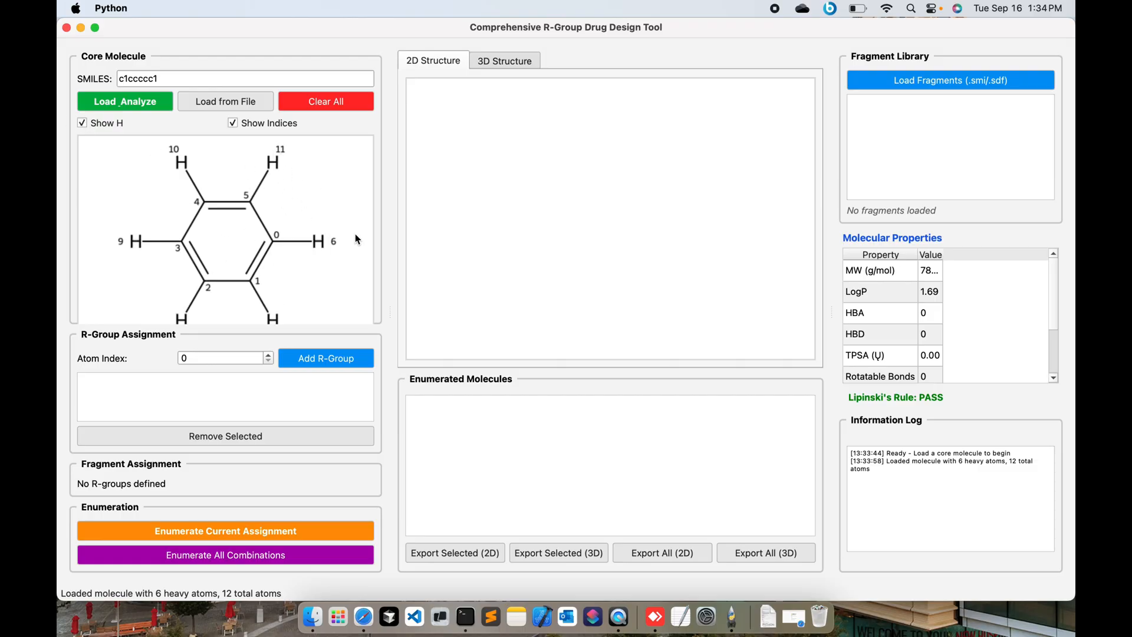
mouse_move(388, 259)
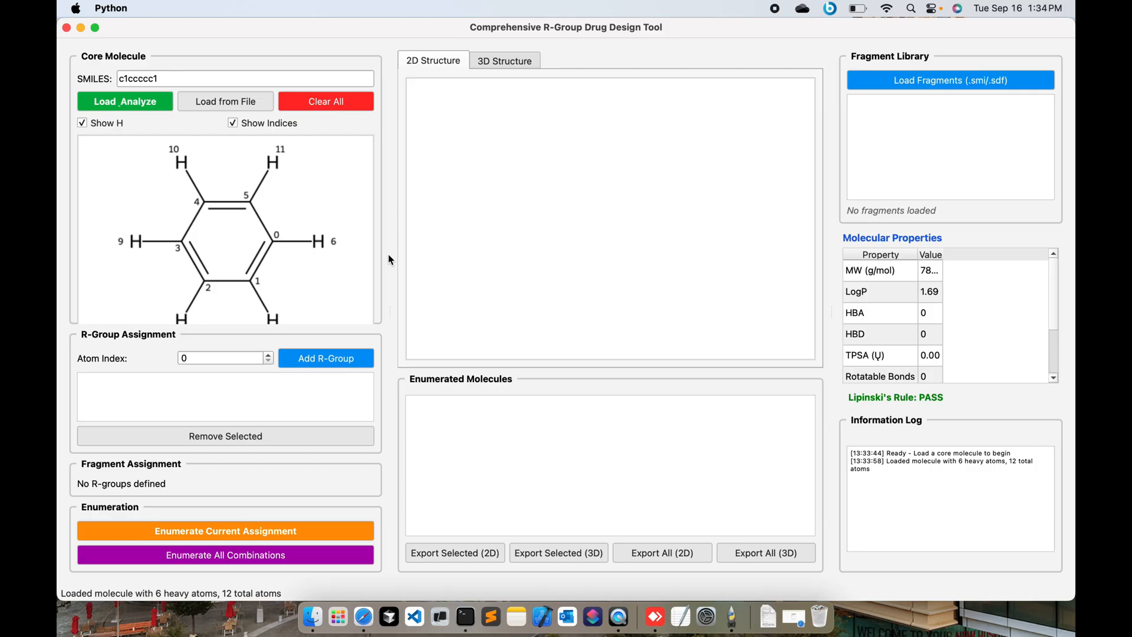
mouse_move(341, 255)
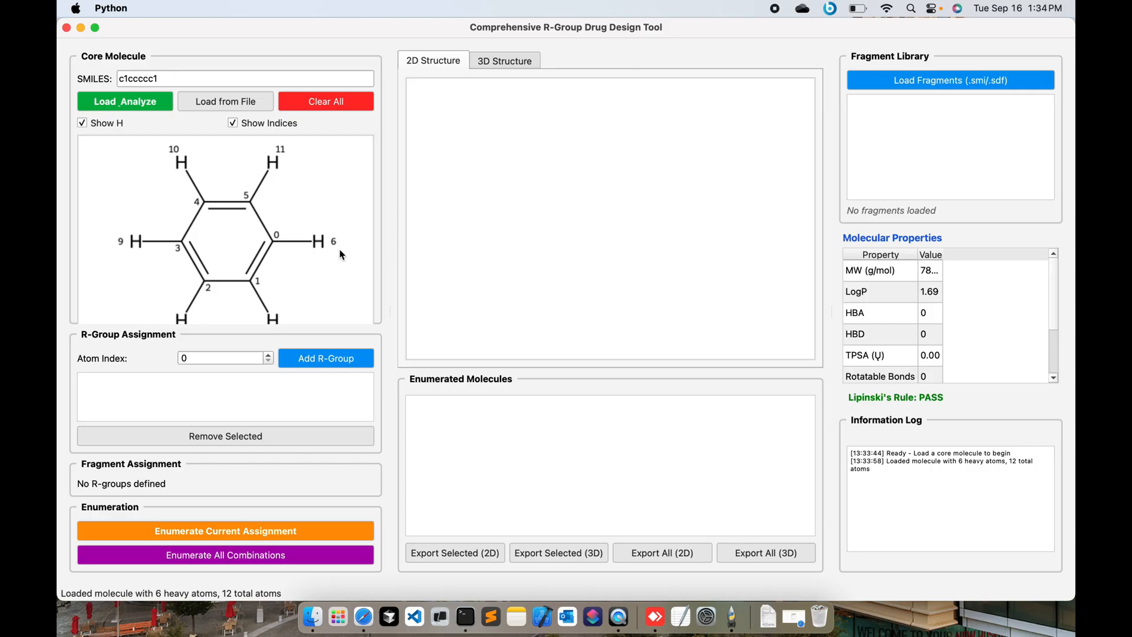
mouse_move(282, 254)
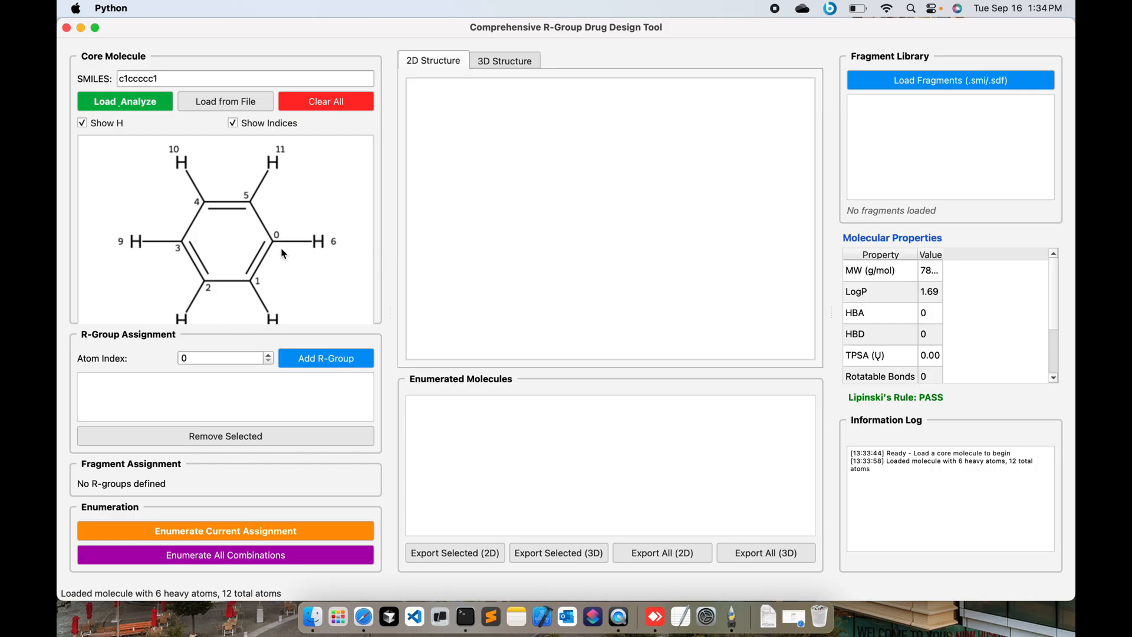
mouse_move(282, 156)
type("11")
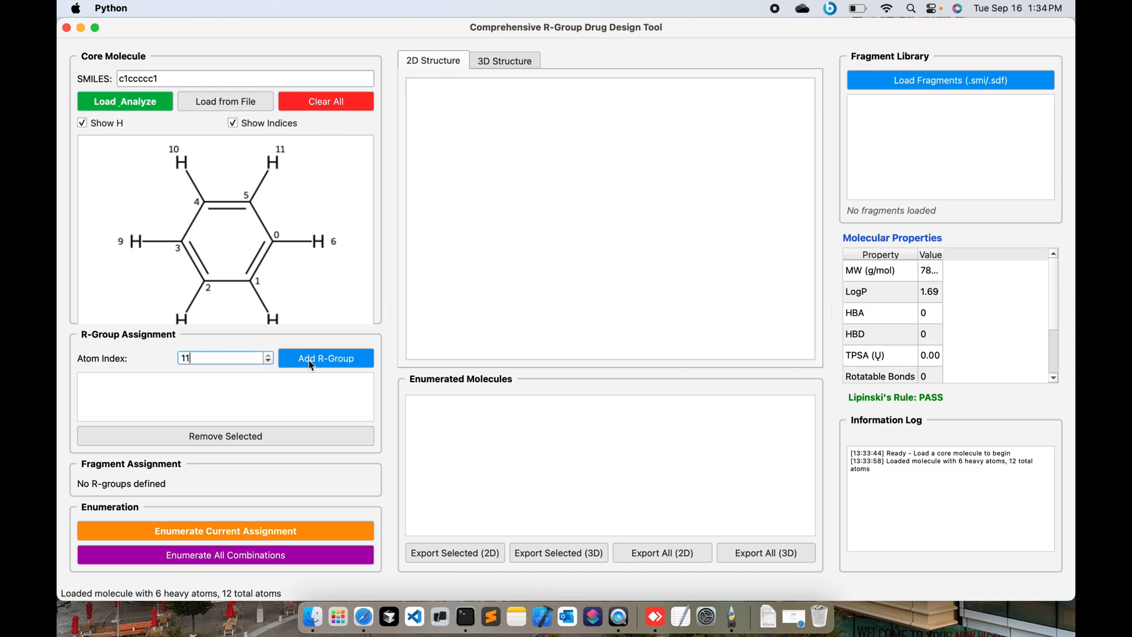
Add R1 at hydrogen atom 11 and select its entry in the R-Group Assignment list.
left_click(325, 358)
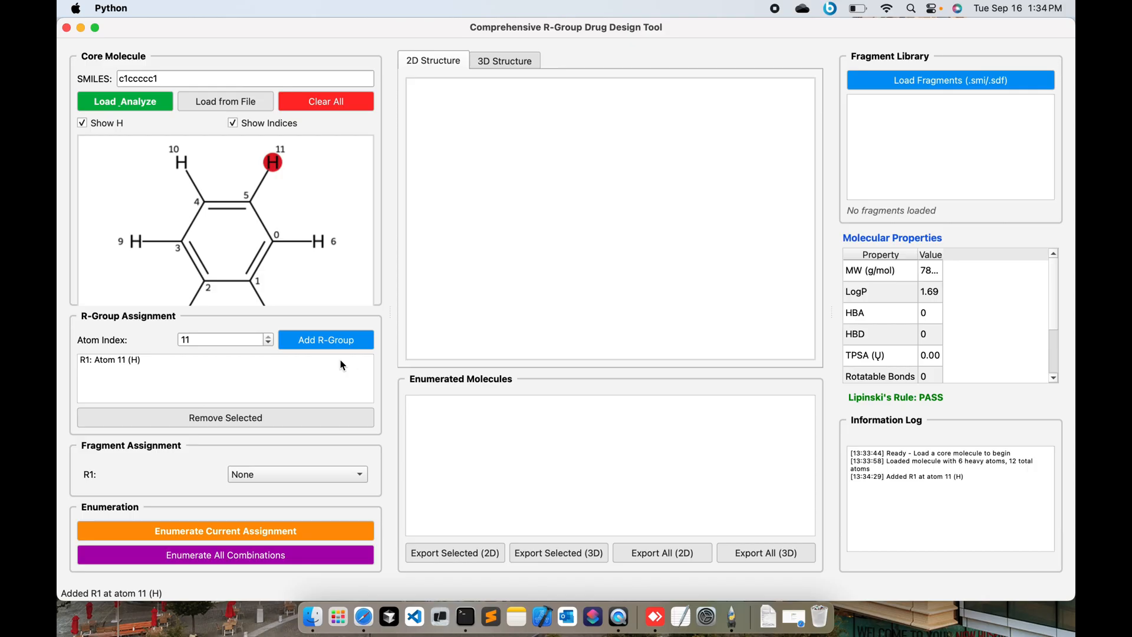
mouse_move(121, 365)
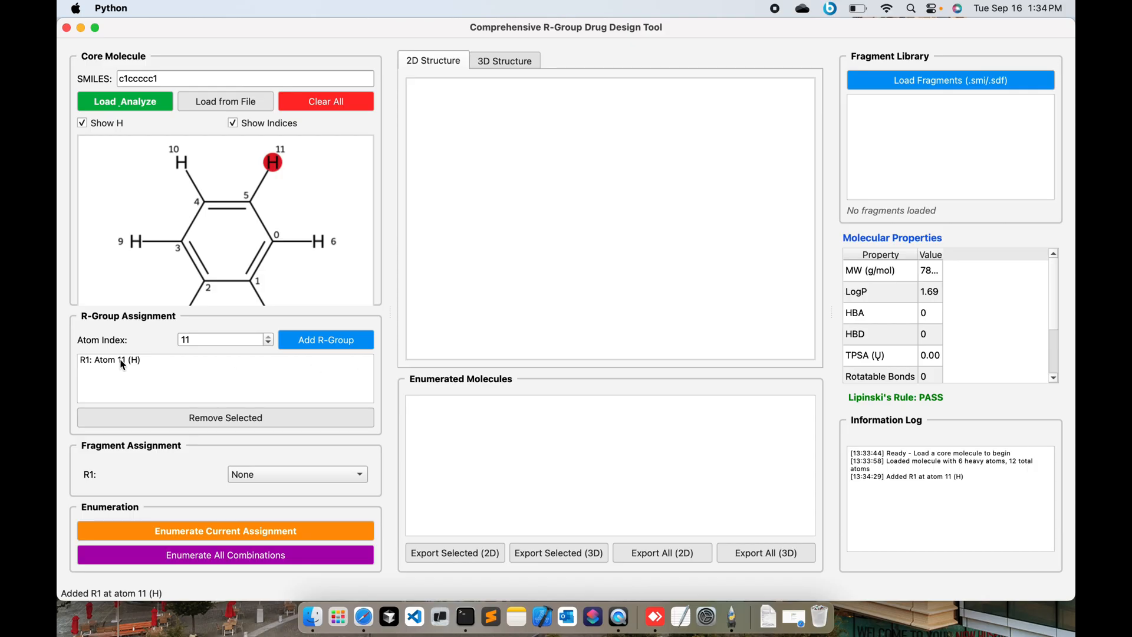
left_click(109, 360)
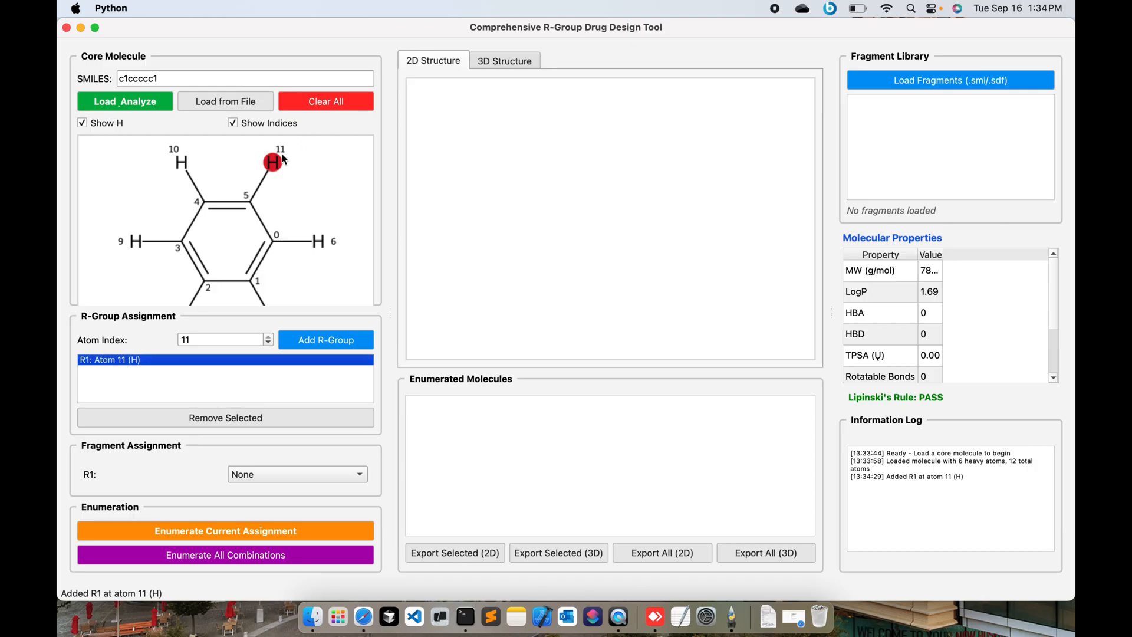
mouse_move(951, 80)
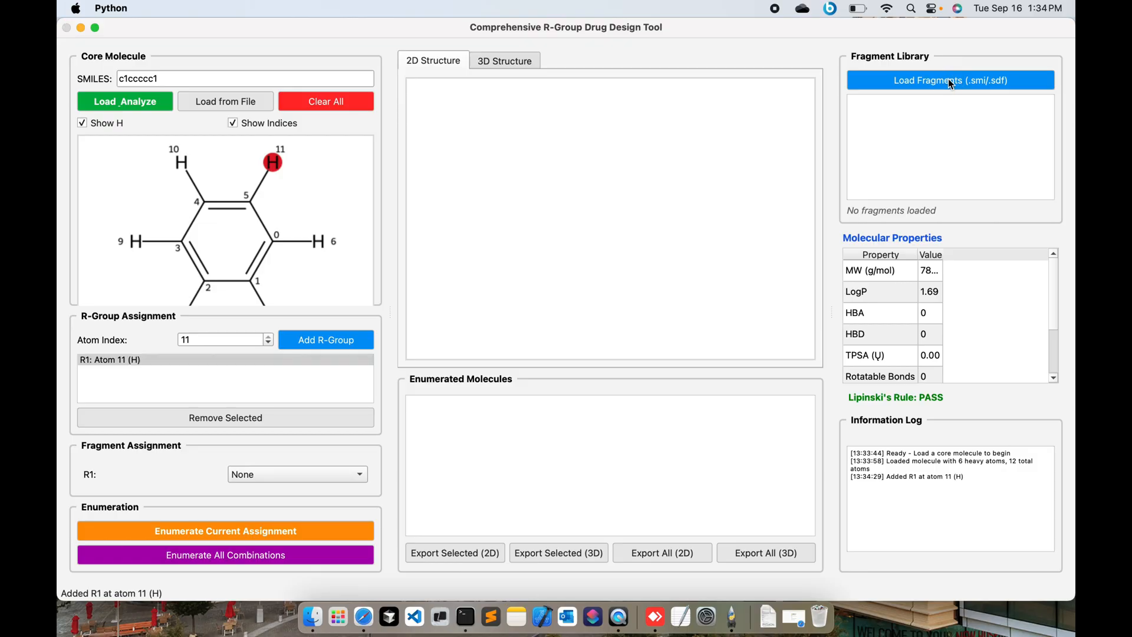
left_click(950, 80)
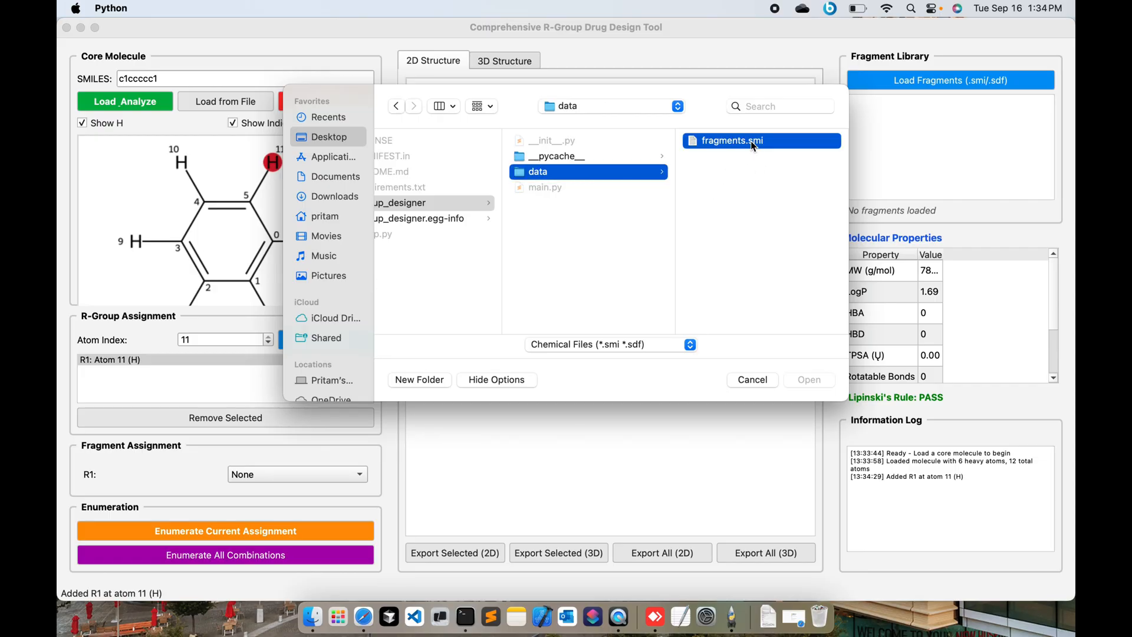
left_click(731, 140)
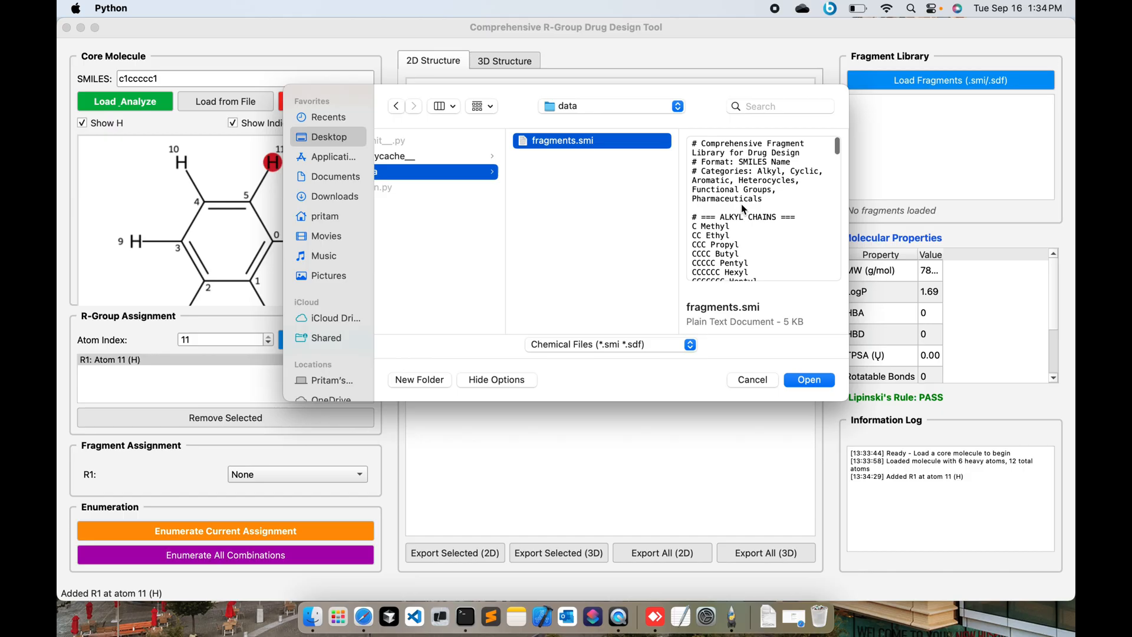
left_click(808, 380)
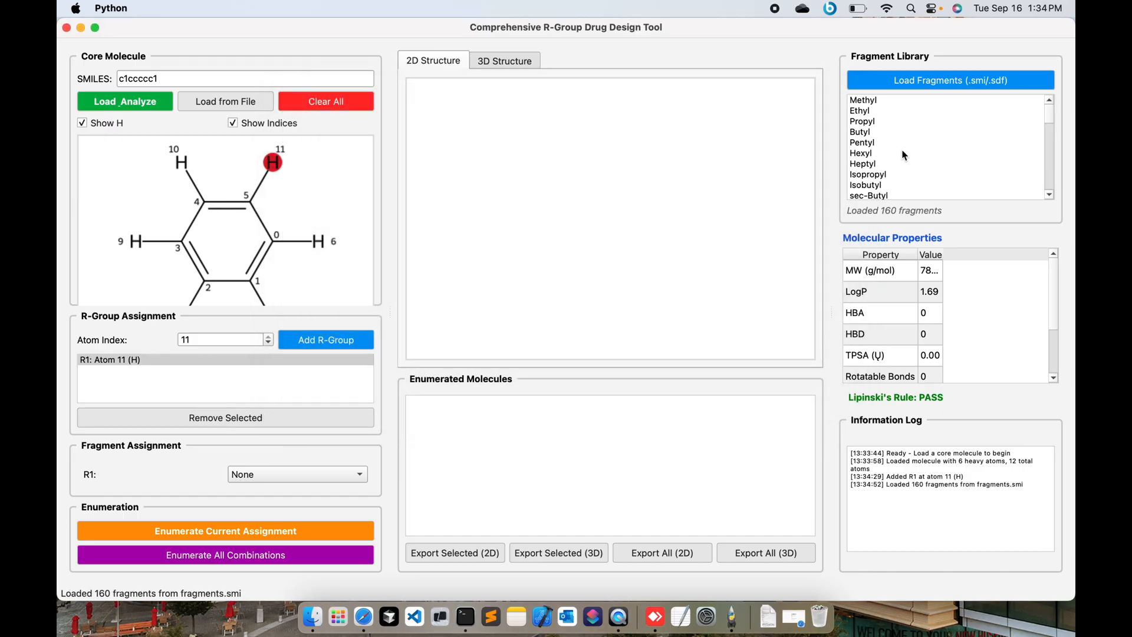
scroll("down", 3)
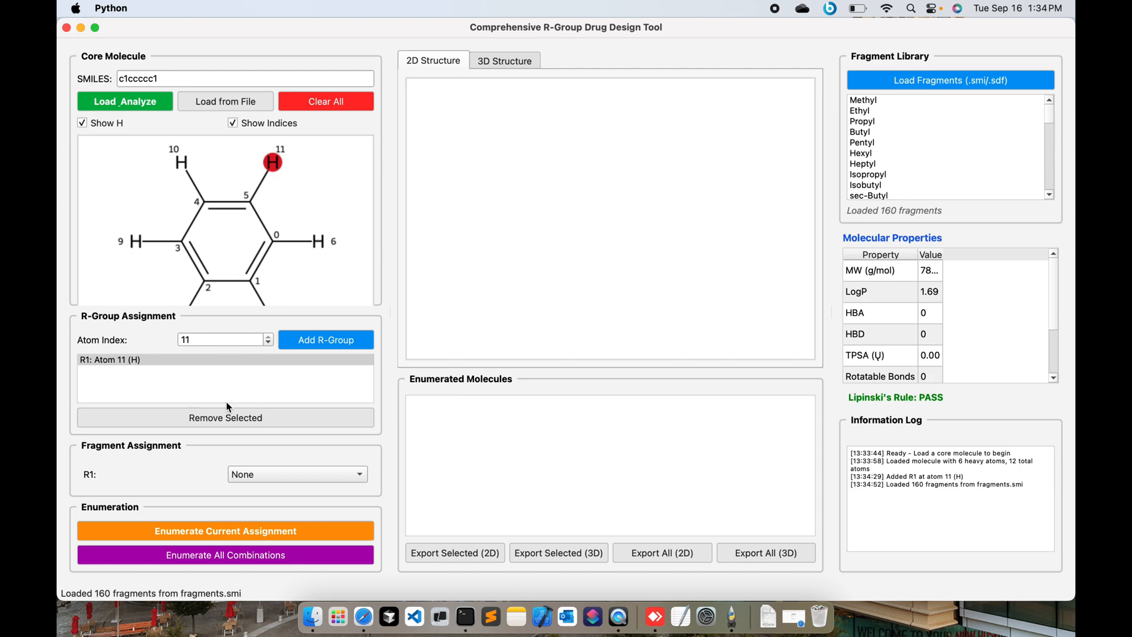
mouse_move(167, 467)
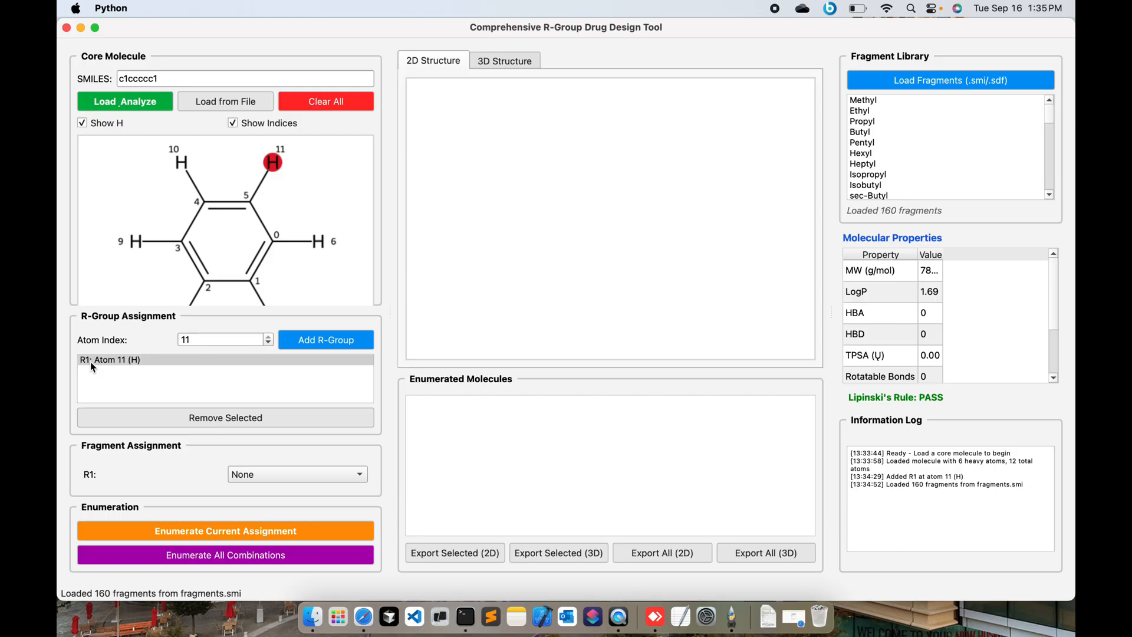
mouse_move(100, 361)
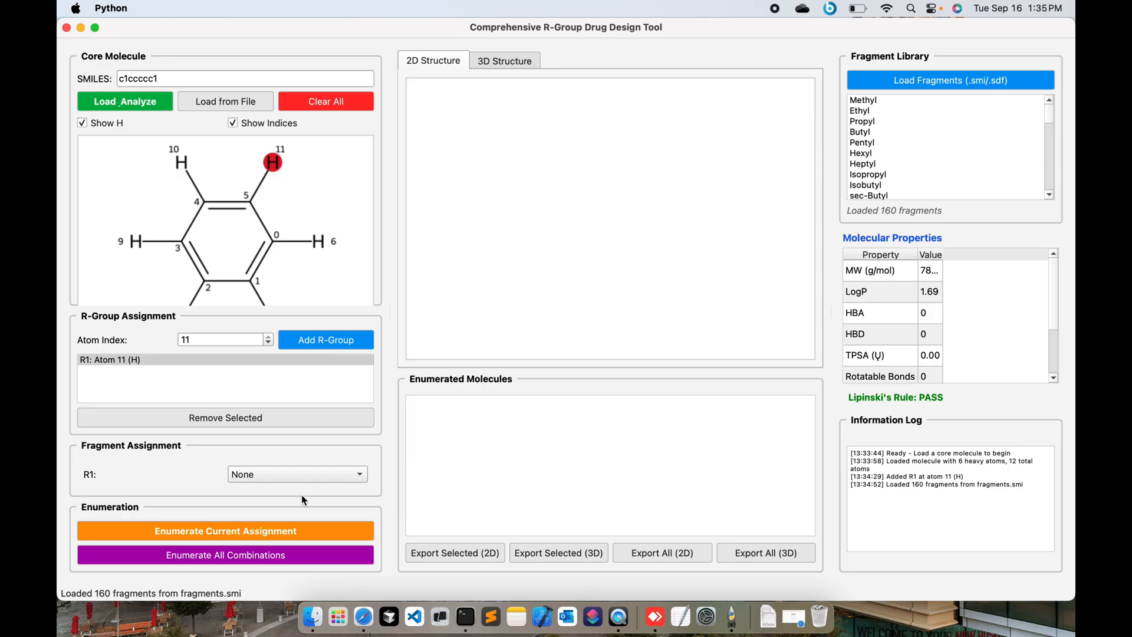
Assign Methoxy to R1, enumerate Enum_1 (MW 108.1) and preview it in 3D and 2D.
left_click(296, 474)
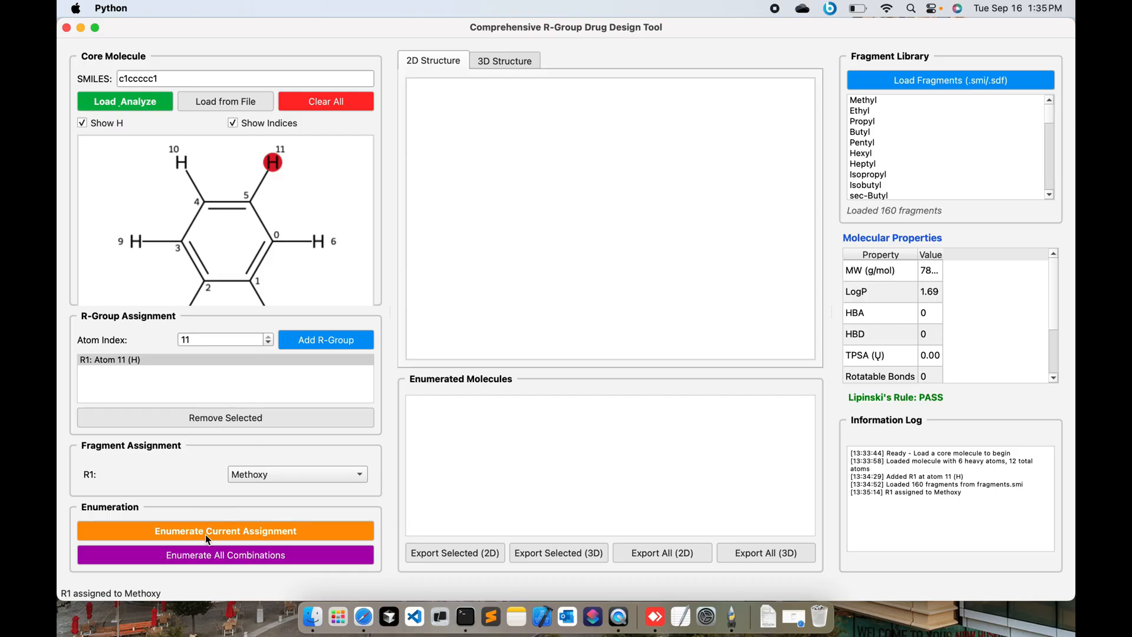
left_click(224, 531)
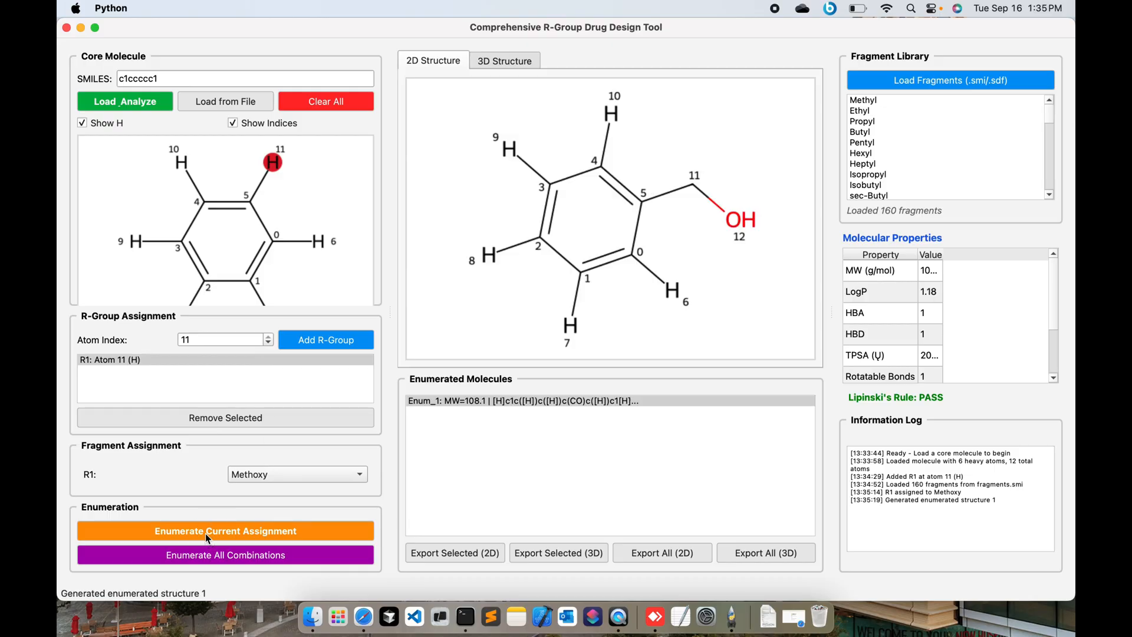
mouse_move(754, 221)
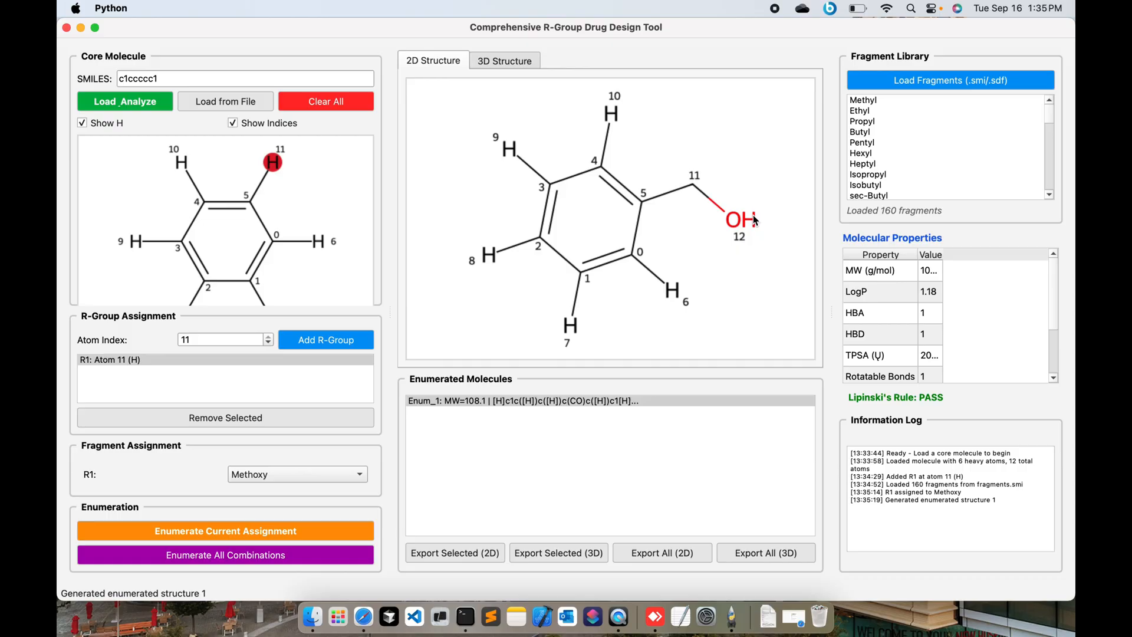
mouse_move(224, 373)
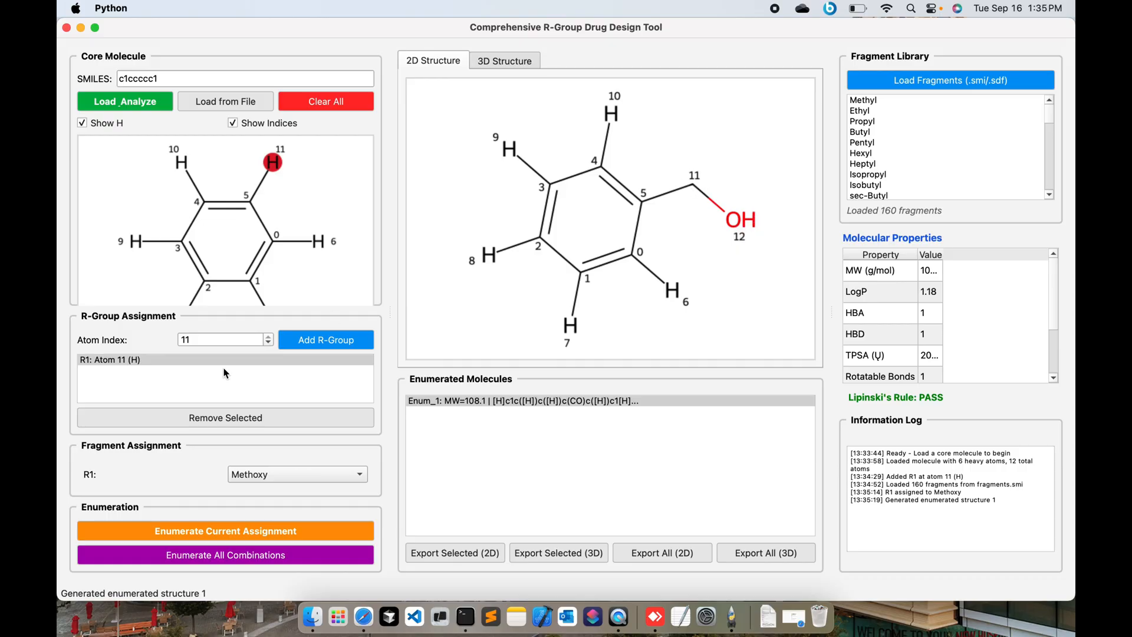
mouse_move(687, 210)
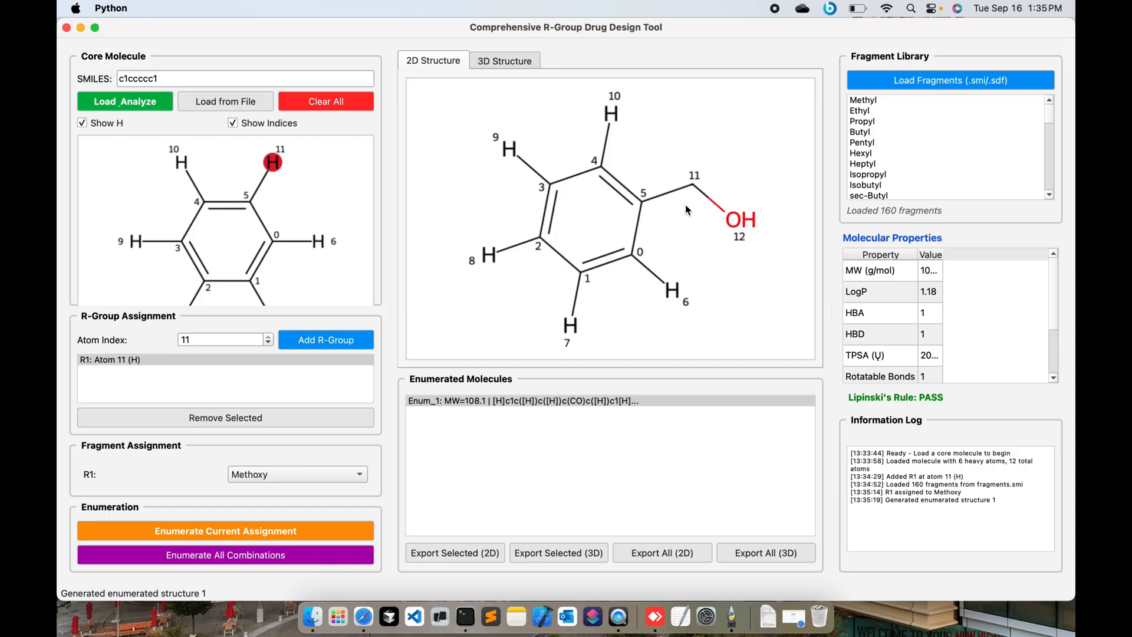
mouse_move(518, 70)
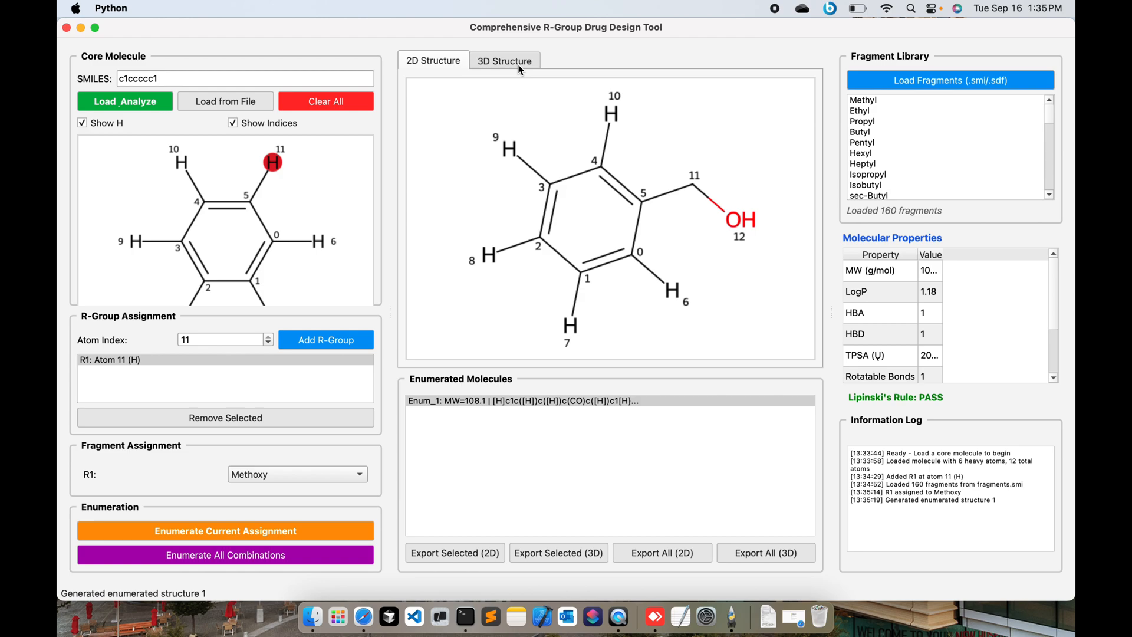
left_click(504, 61)
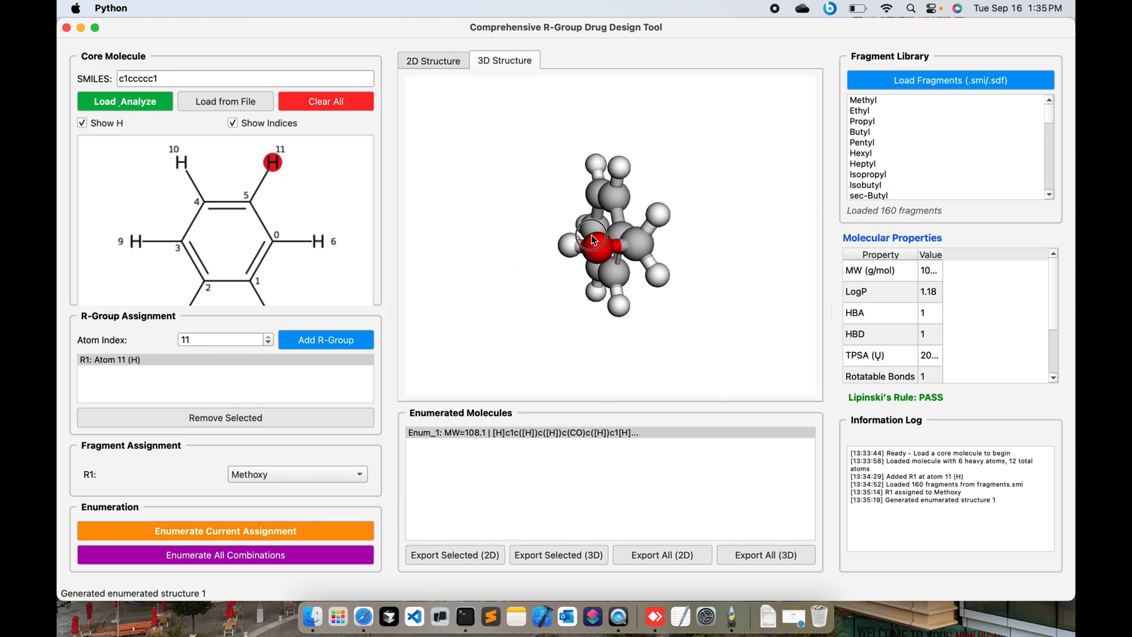
left_click(433, 60)
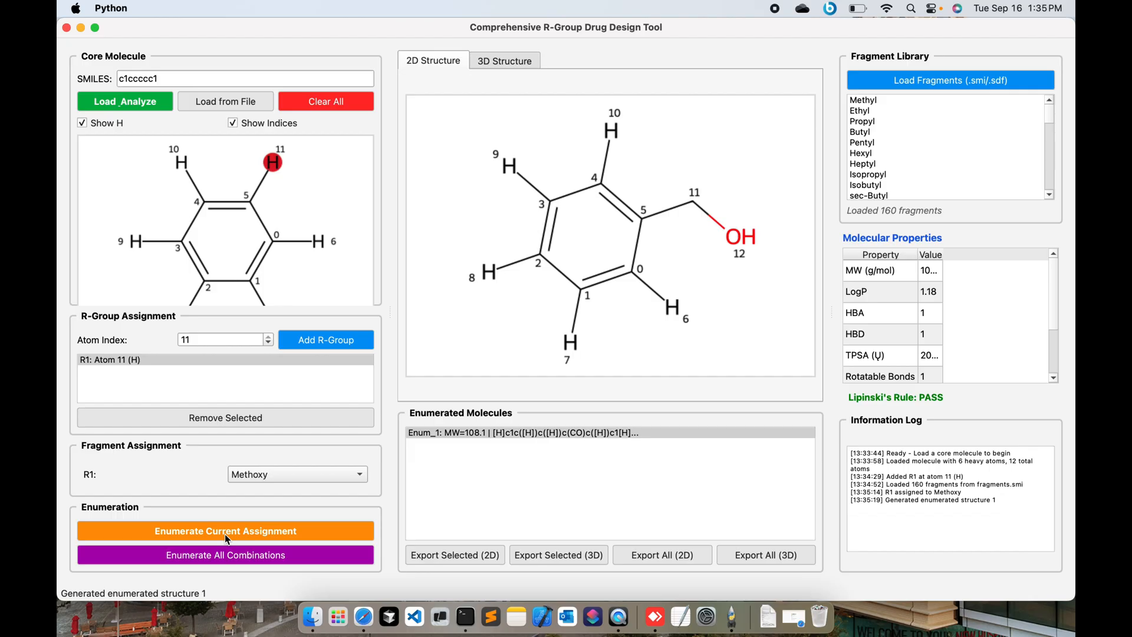
mouse_move(220, 561)
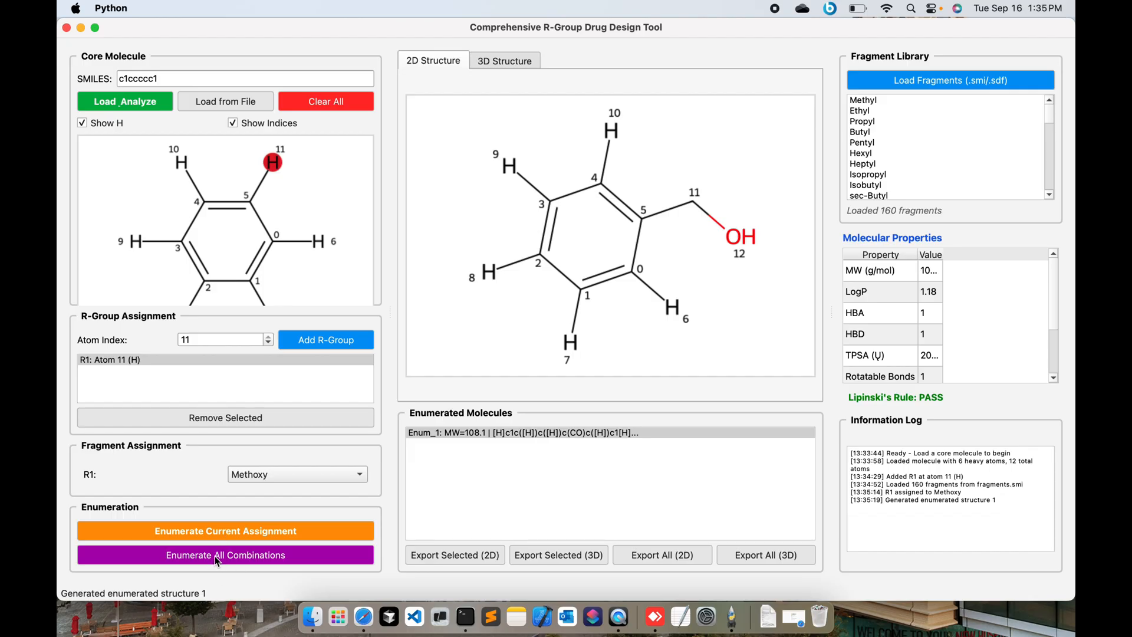
Enumerate all combinations into 157 structures and preview Enum_3 (propyl) and Enum_48 (pyrrolidine).
left_click(224, 555)
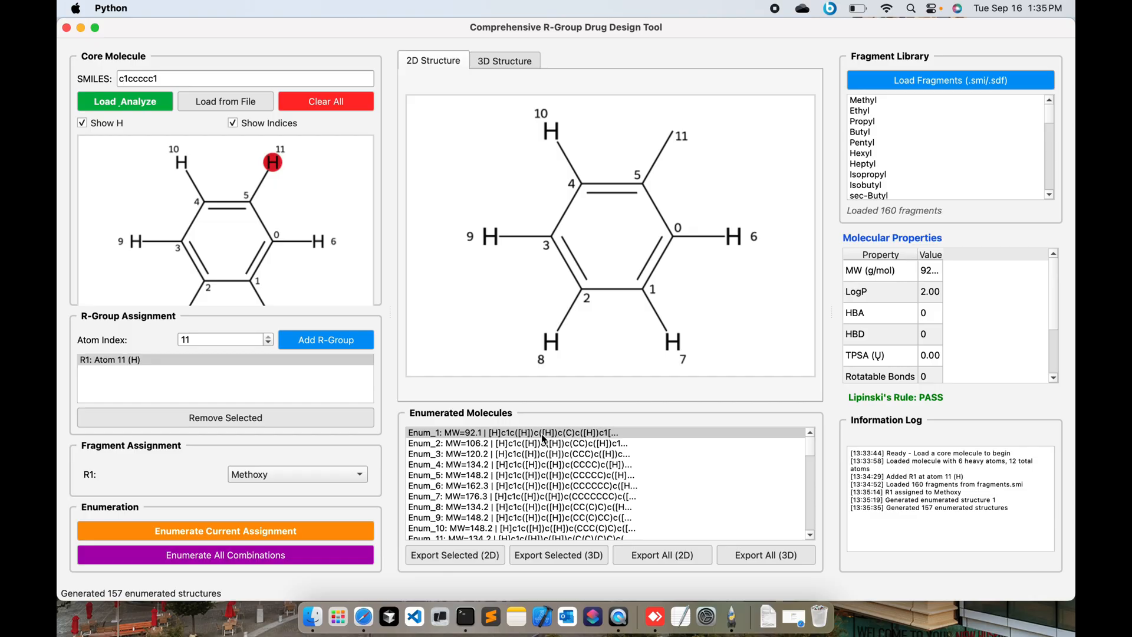
left_click(513, 453)
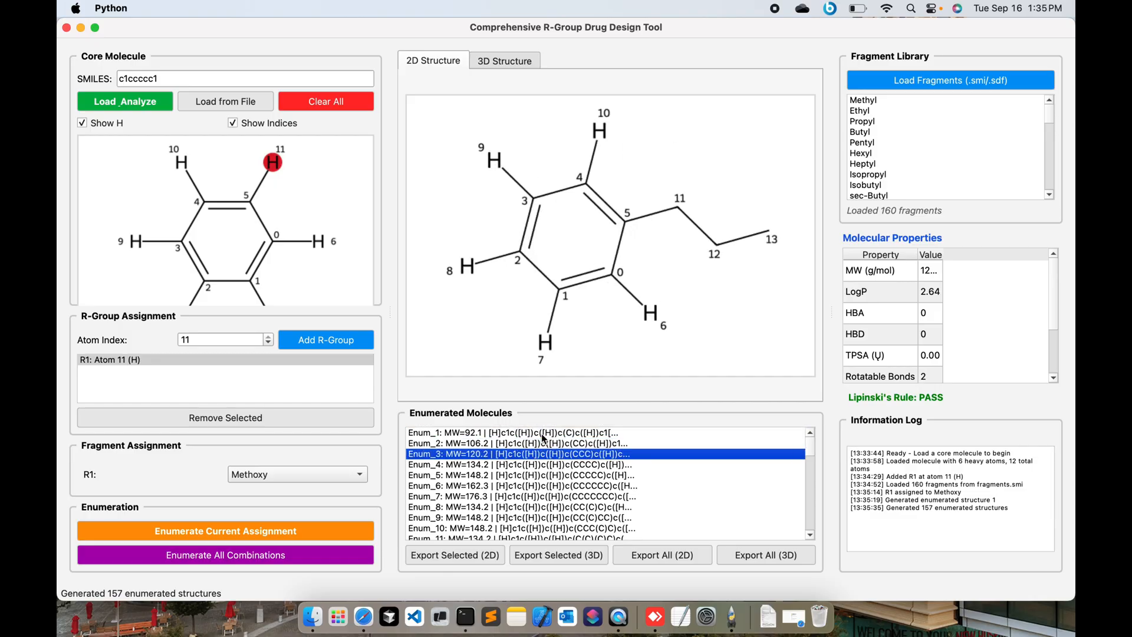
left_click(520, 485)
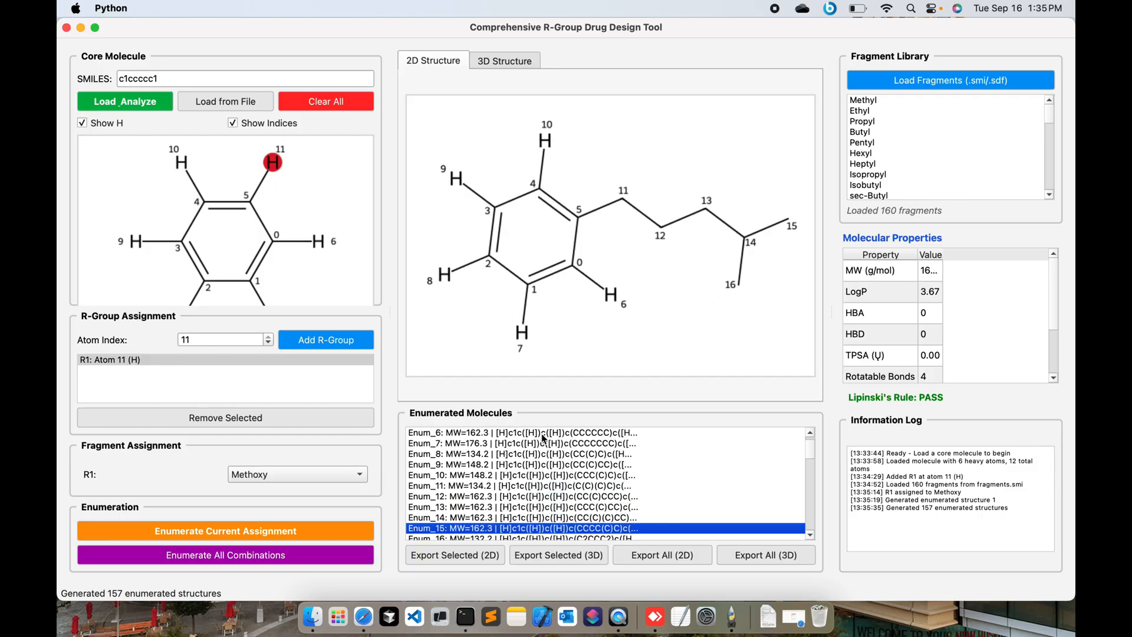
scroll("down", 3)
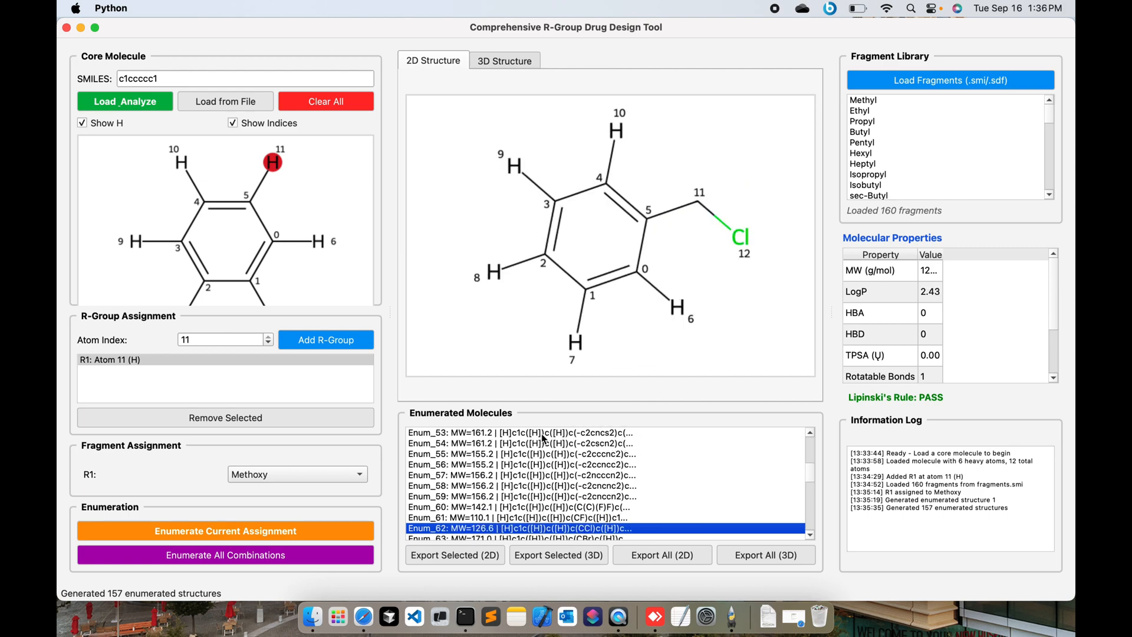
mouse_move(900, 242)
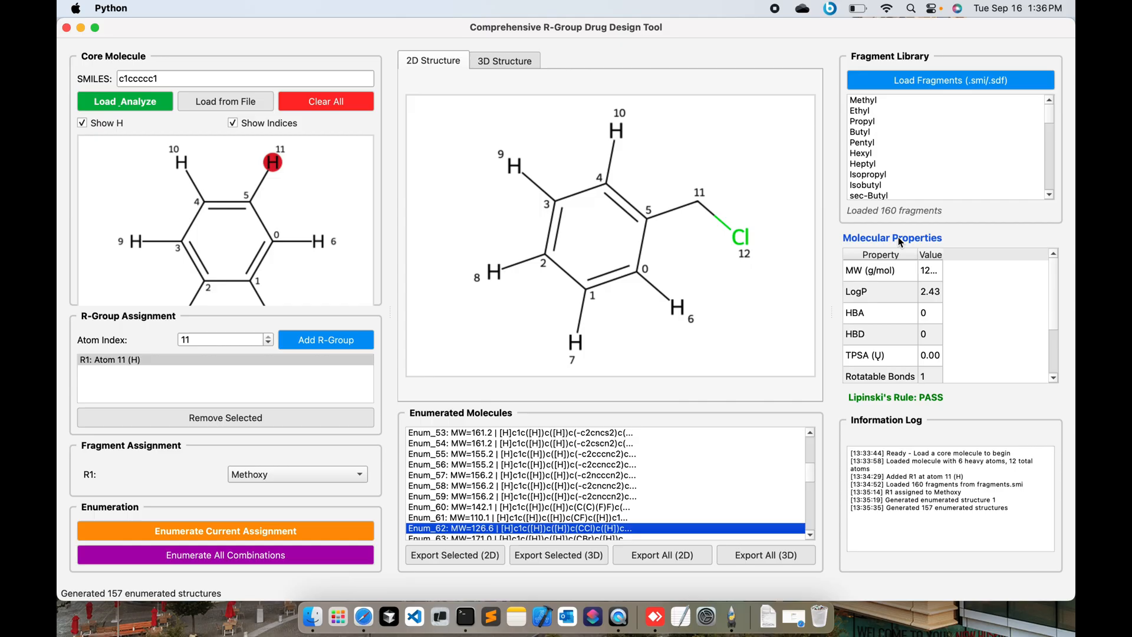
mouse_move(646, 529)
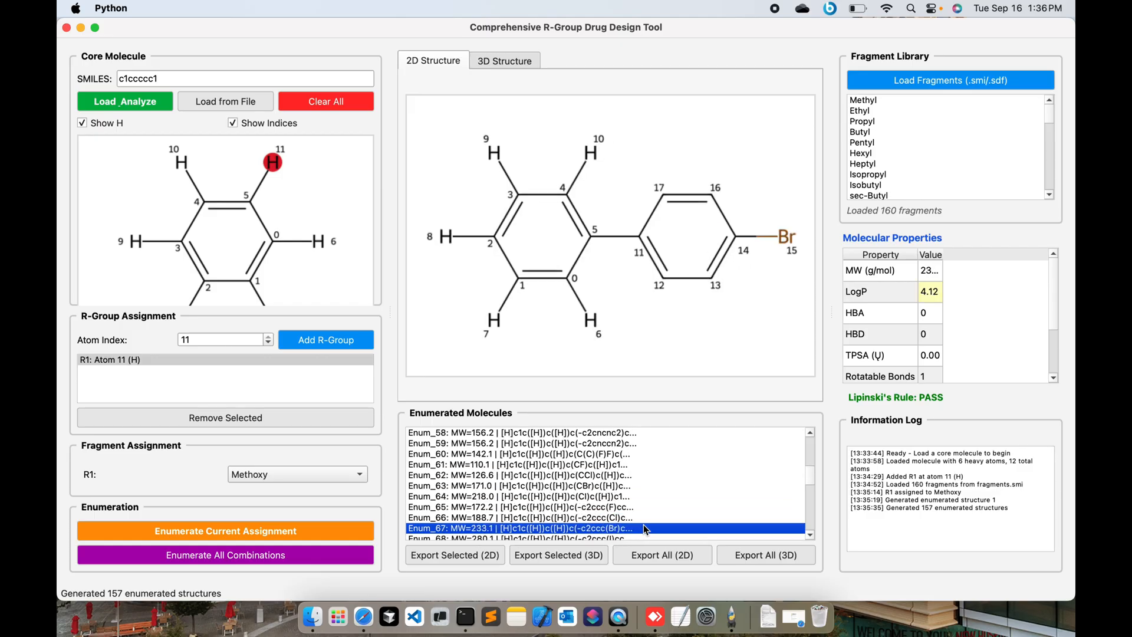
scroll("down", 3)
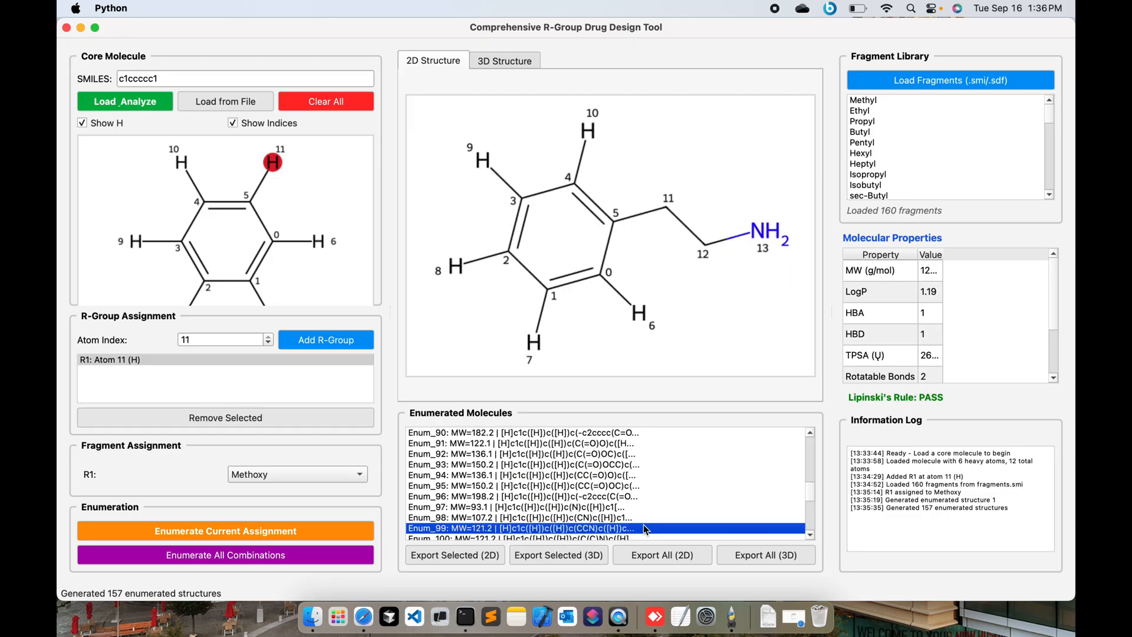
scroll("down", 3)
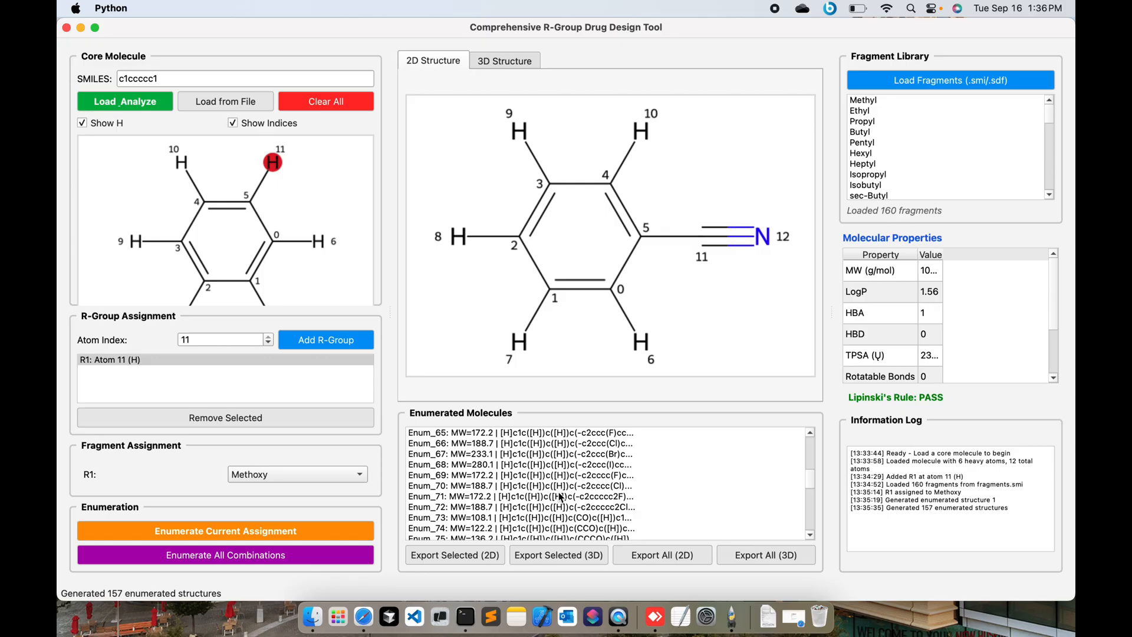
left_click(520, 442)
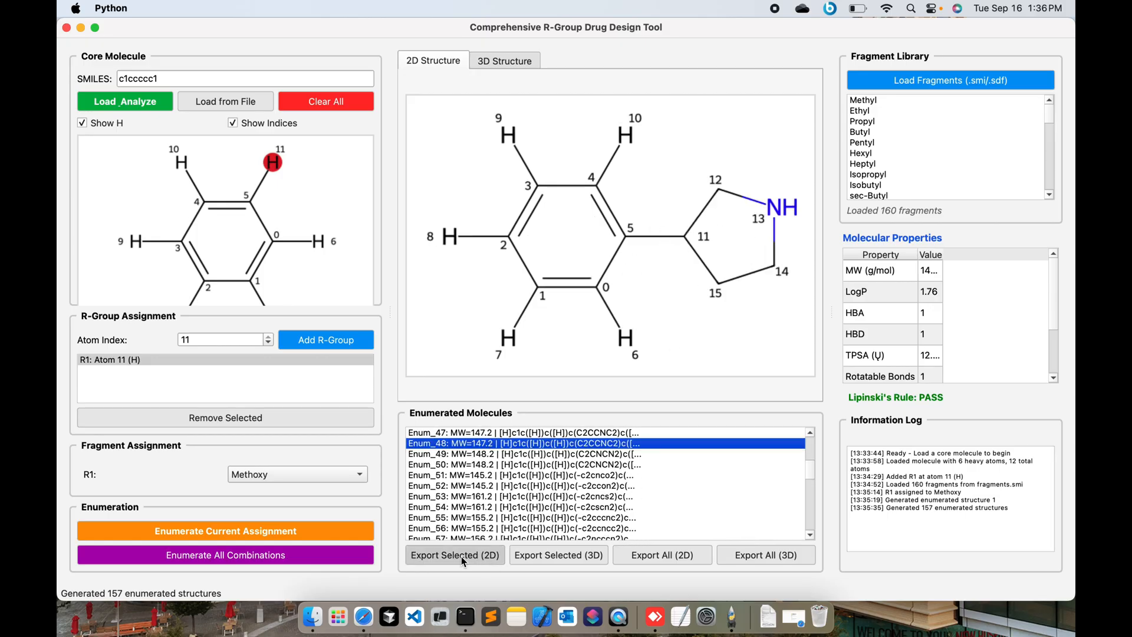
Export the shown molecule as molecule_2d.sdf and molecule_3d.sdf.
left_click(455, 555)
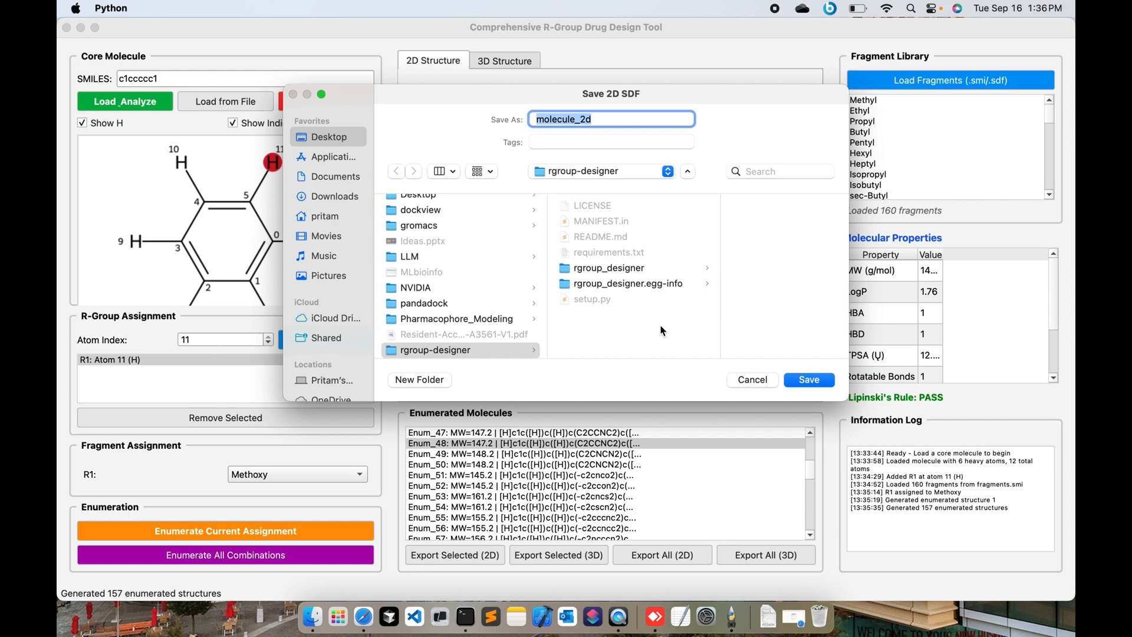
mouse_move(388, 140)
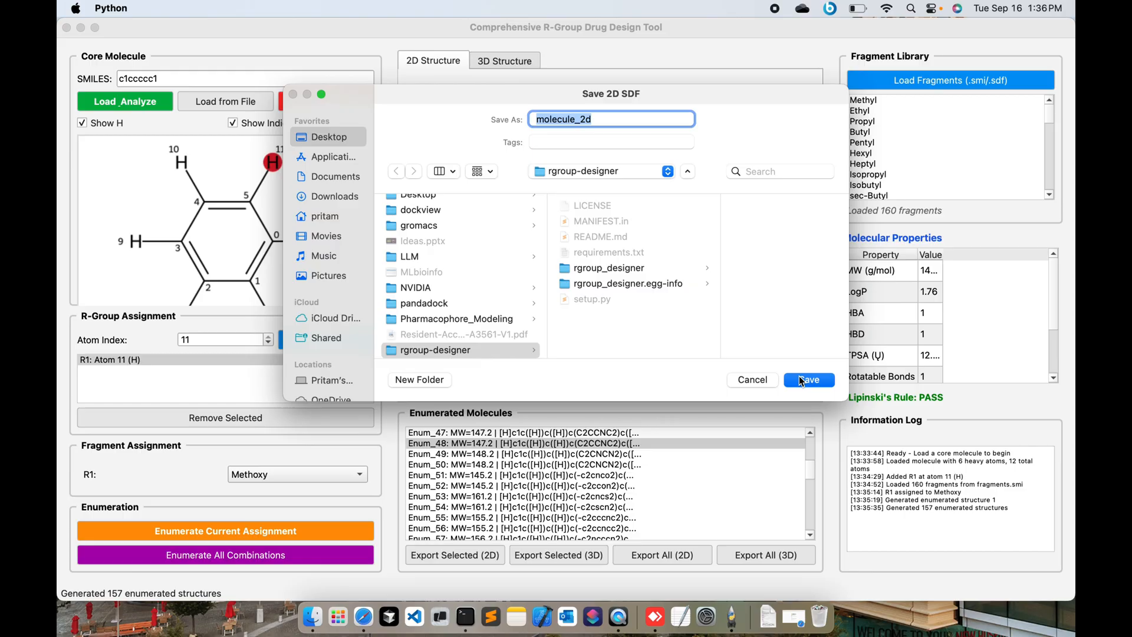
left_click(808, 379)
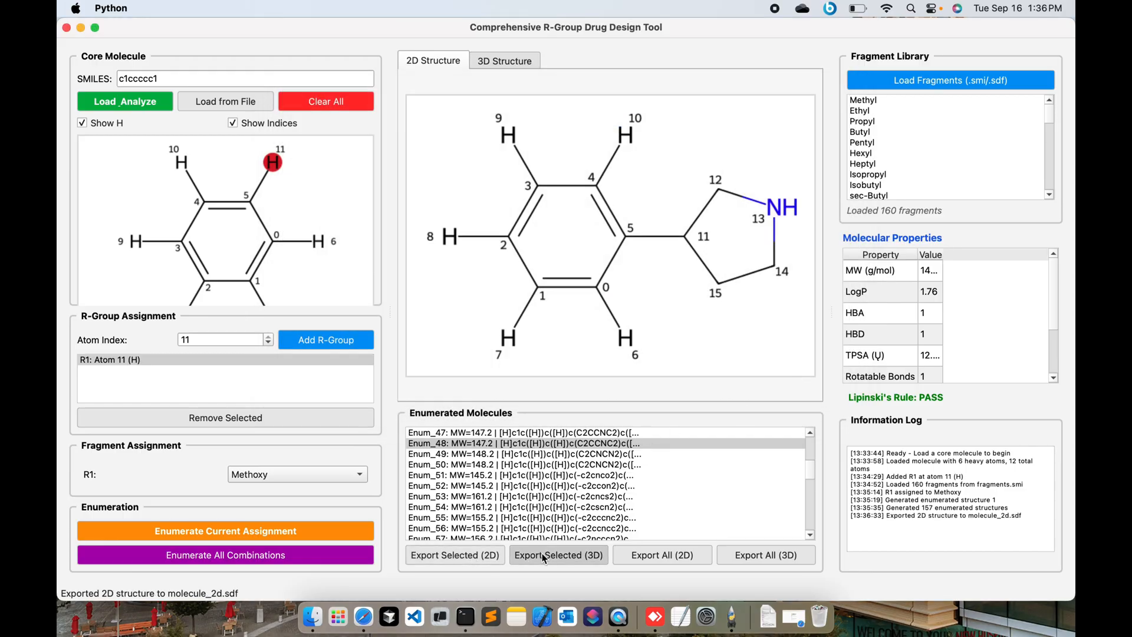
left_click(558, 555)
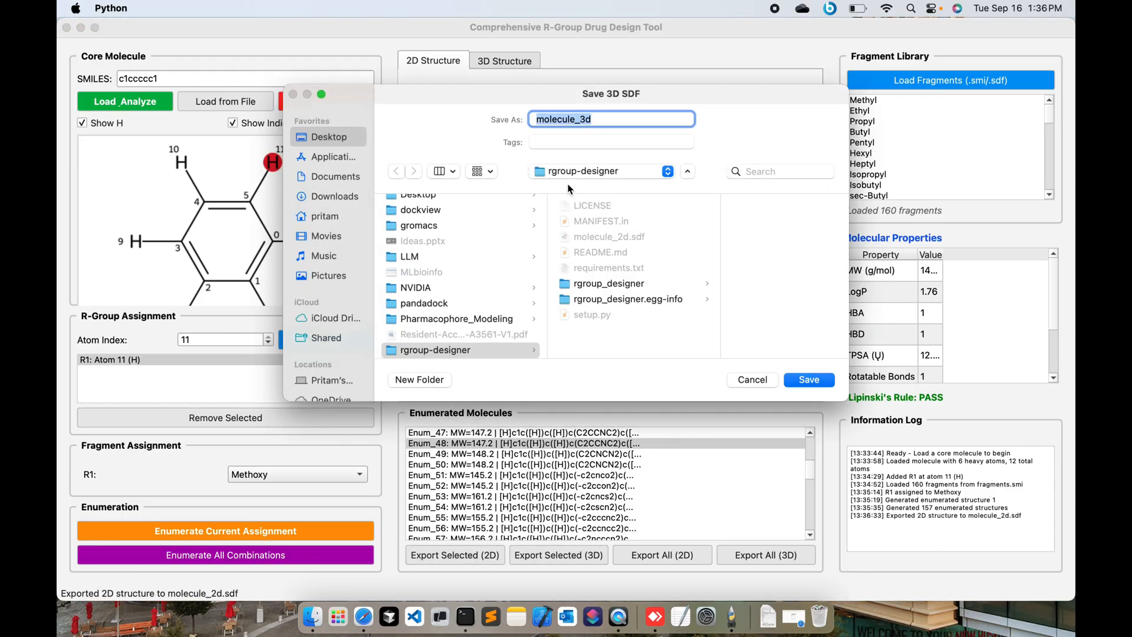
mouse_move(339, 168)
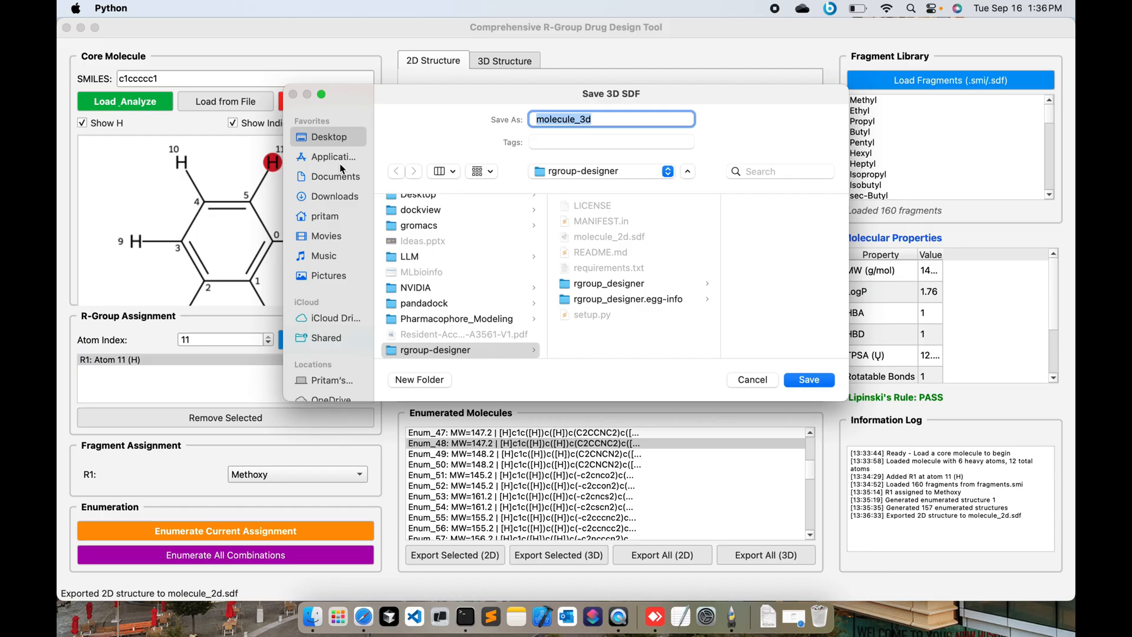
left_click(808, 379)
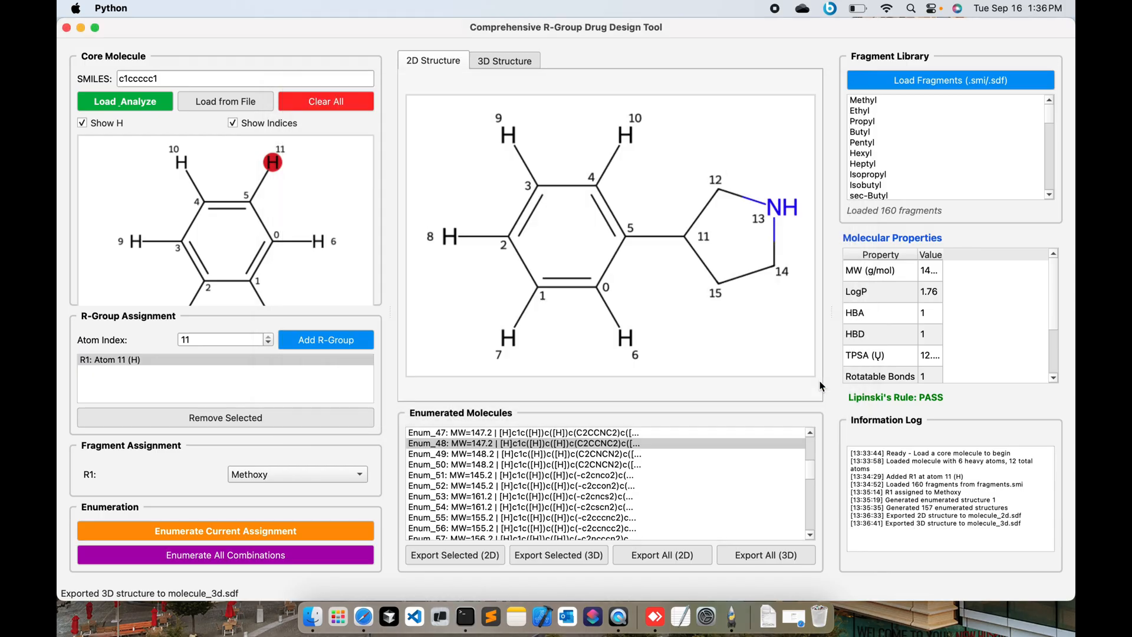
mouse_move(651, 492)
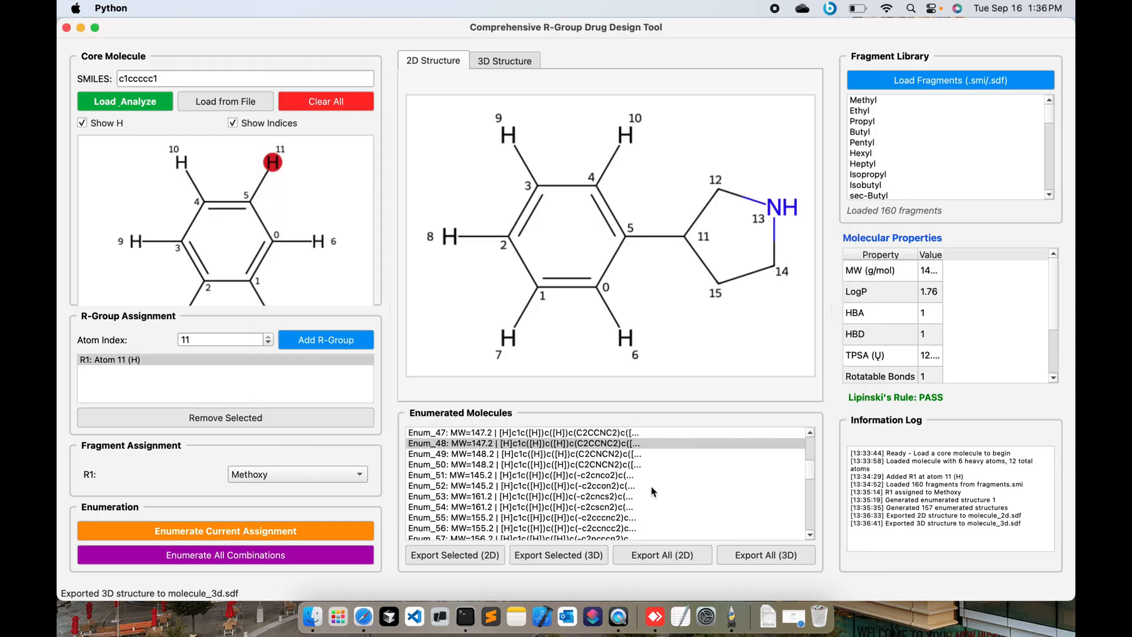
Export all 157 enumerated structures as enumerated_2d.sdf and enumerated_3d.sdf.
left_click(660, 554)
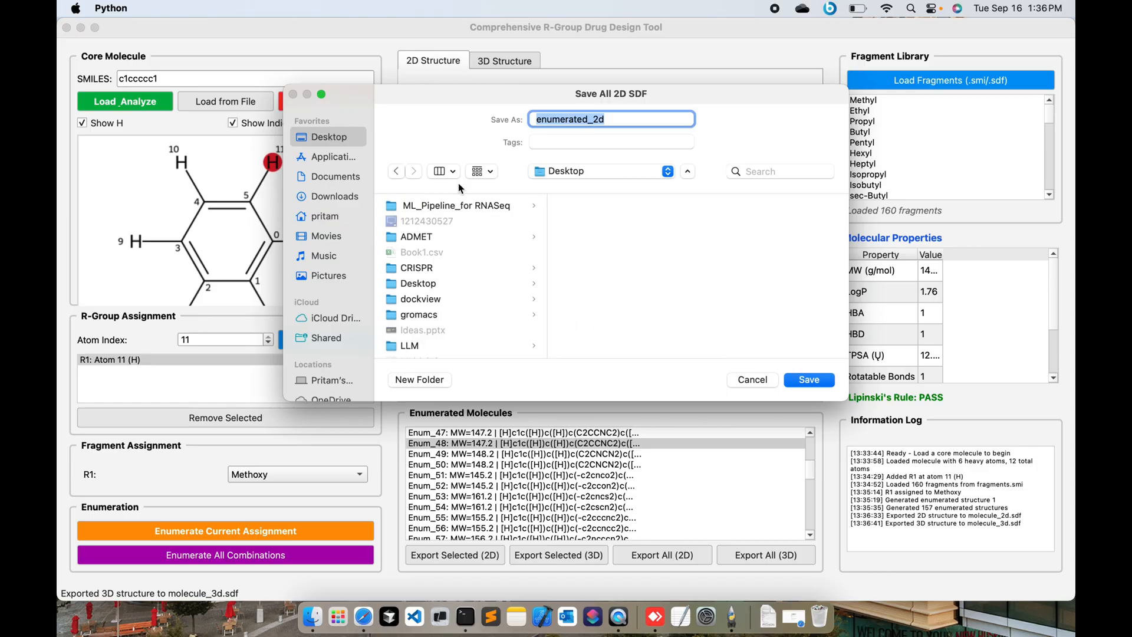
left_click(808, 379)
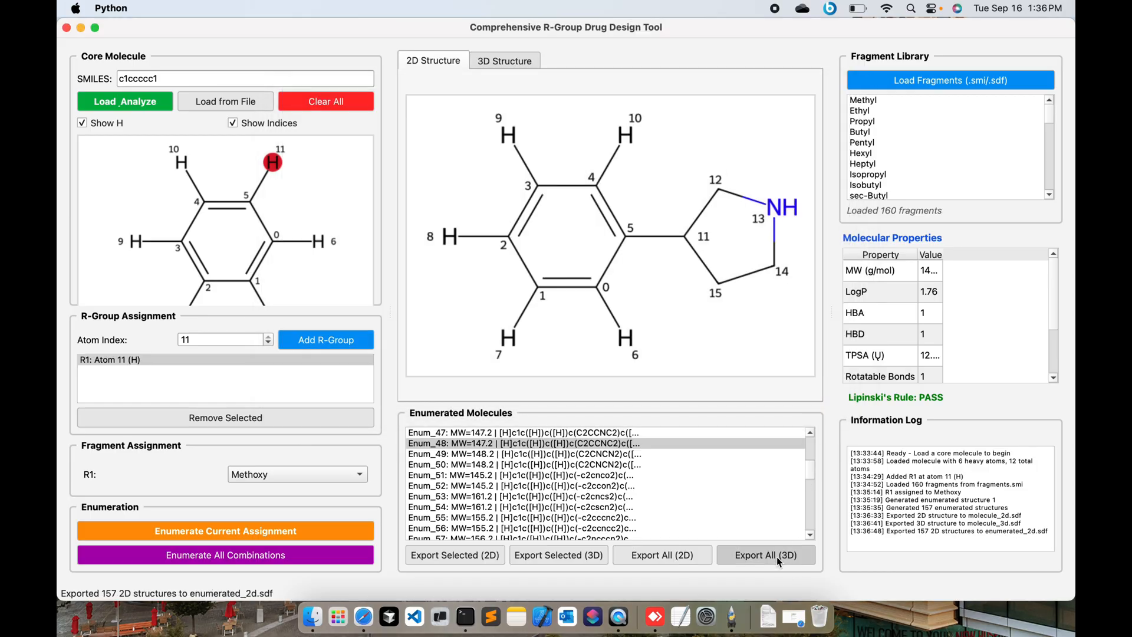
left_click(766, 554)
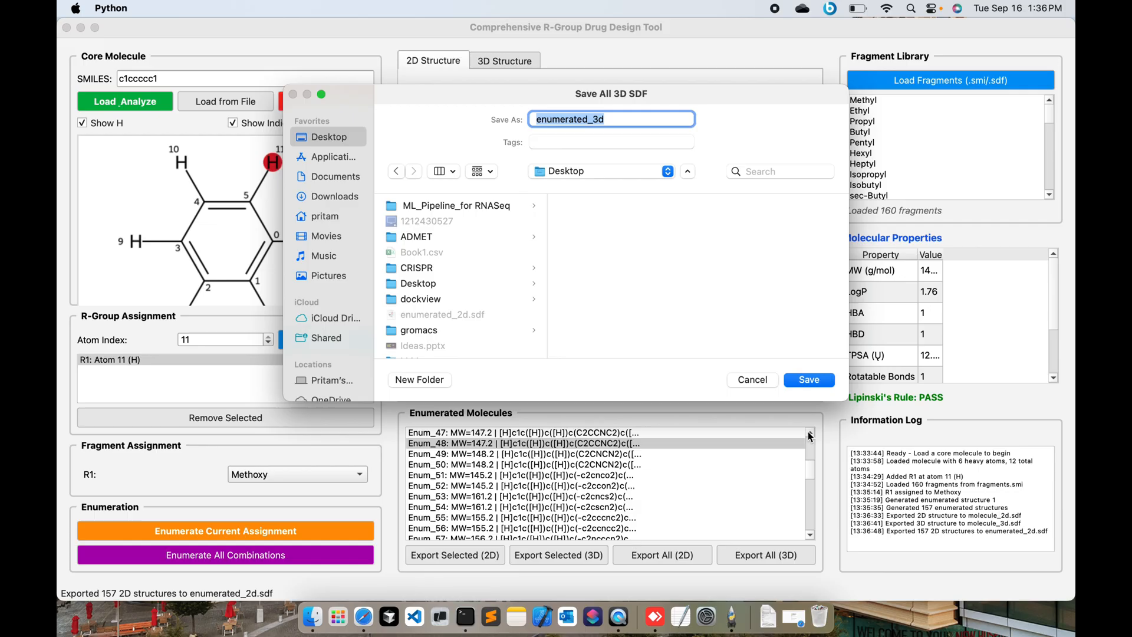
left_click(808, 380)
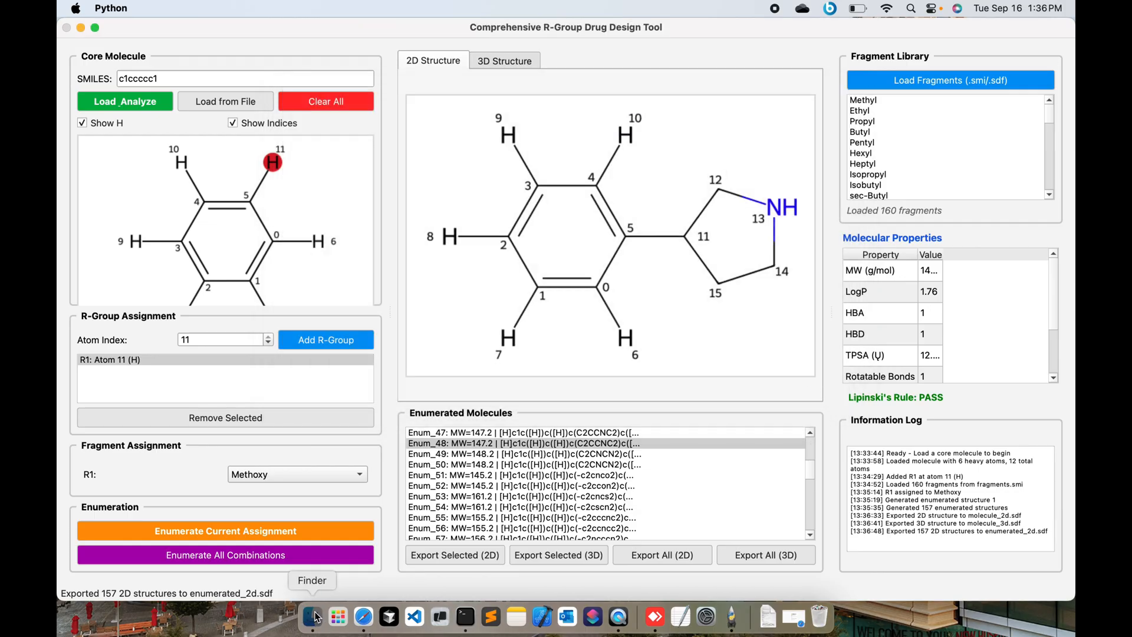
Browse the Desktop exports in Finder and open molecule_3d.sdf in ChimeraX.
left_click(312, 617)
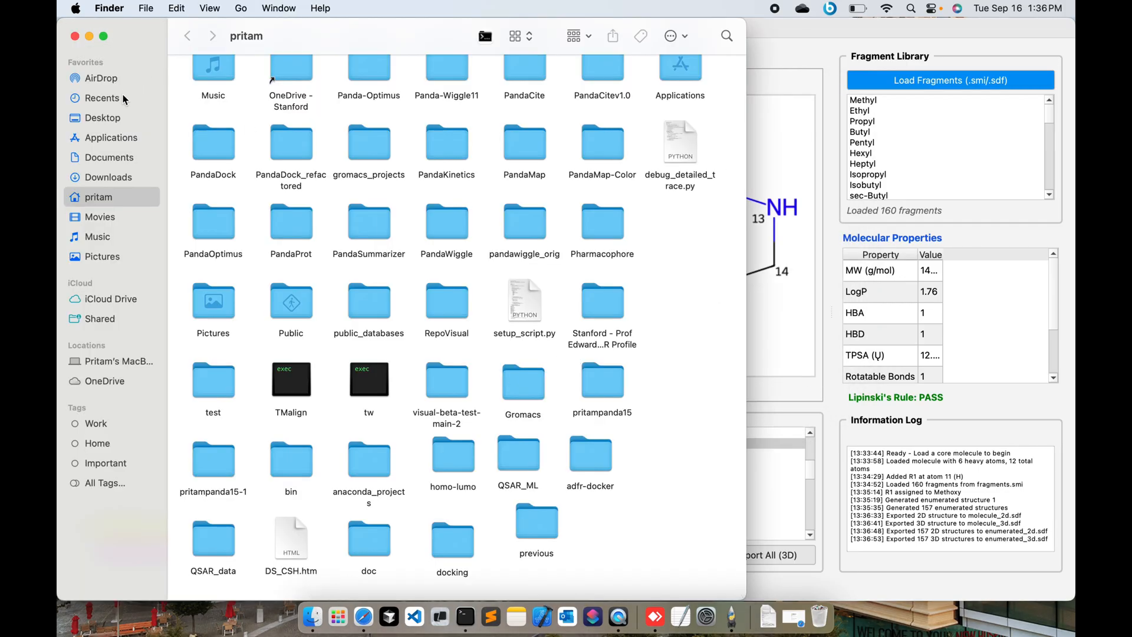
left_click(101, 116)
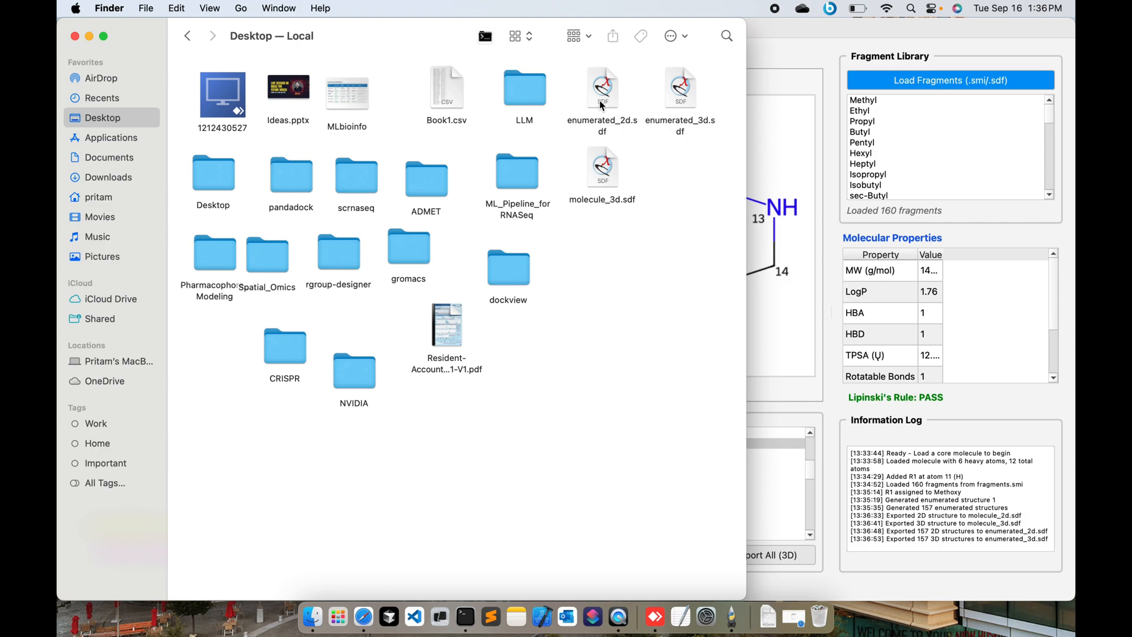
mouse_move(365, 343)
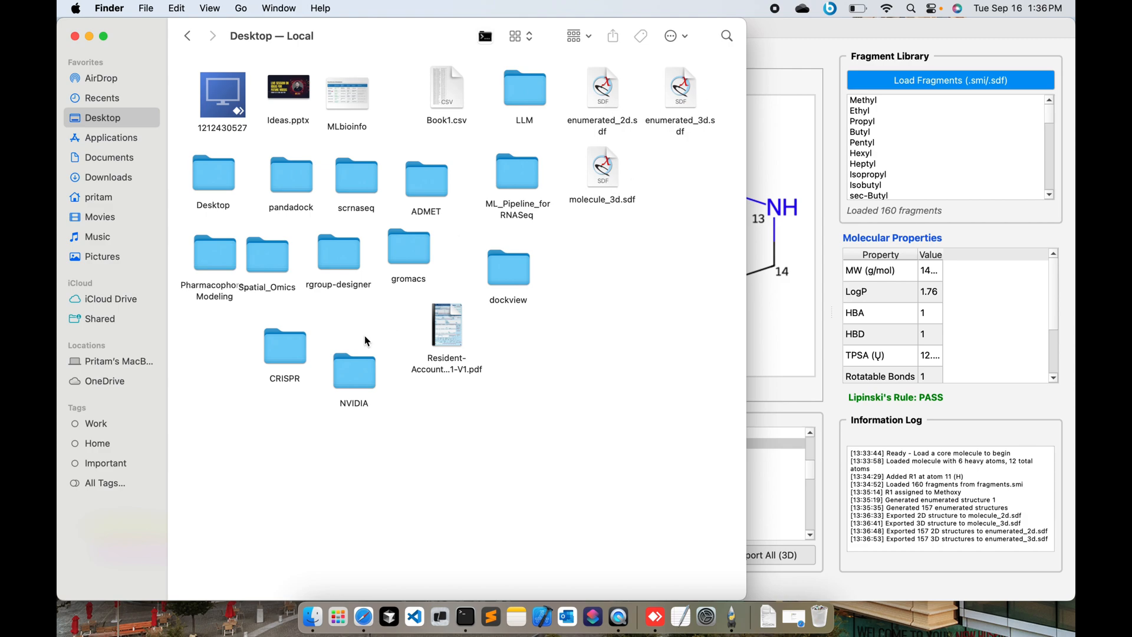
double_click(338, 252)
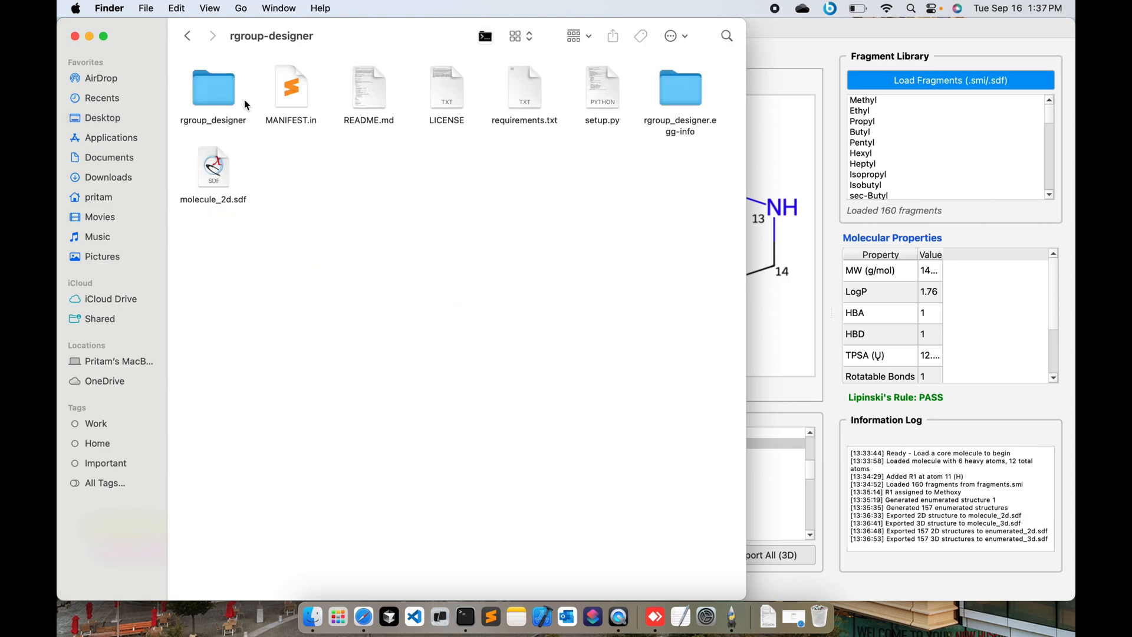
left_click(214, 167)
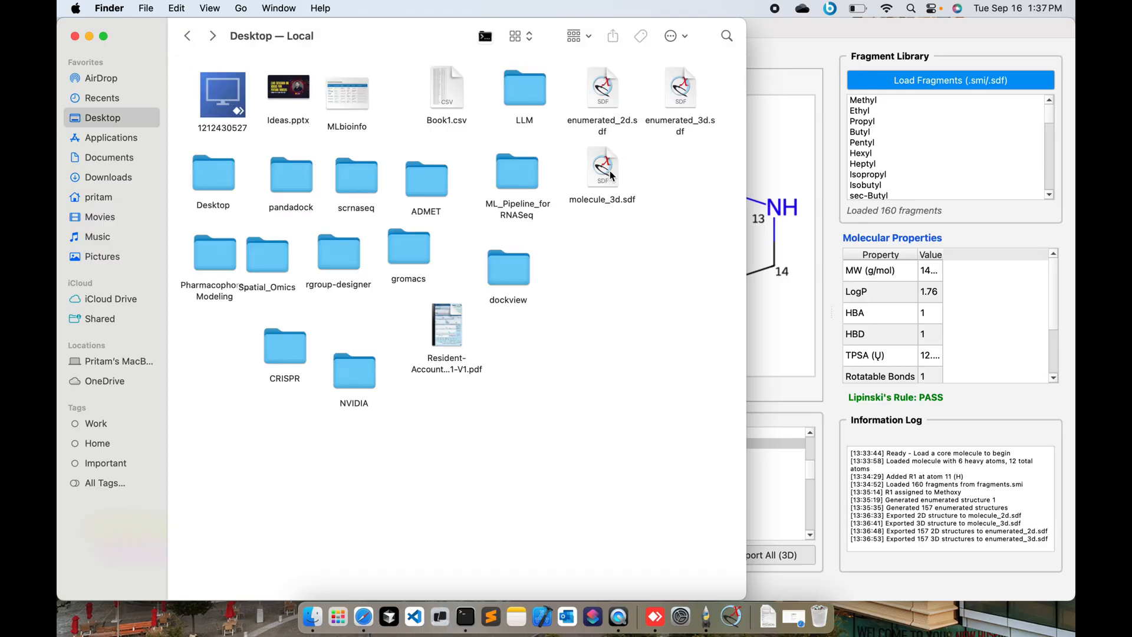
left_click(602, 167)
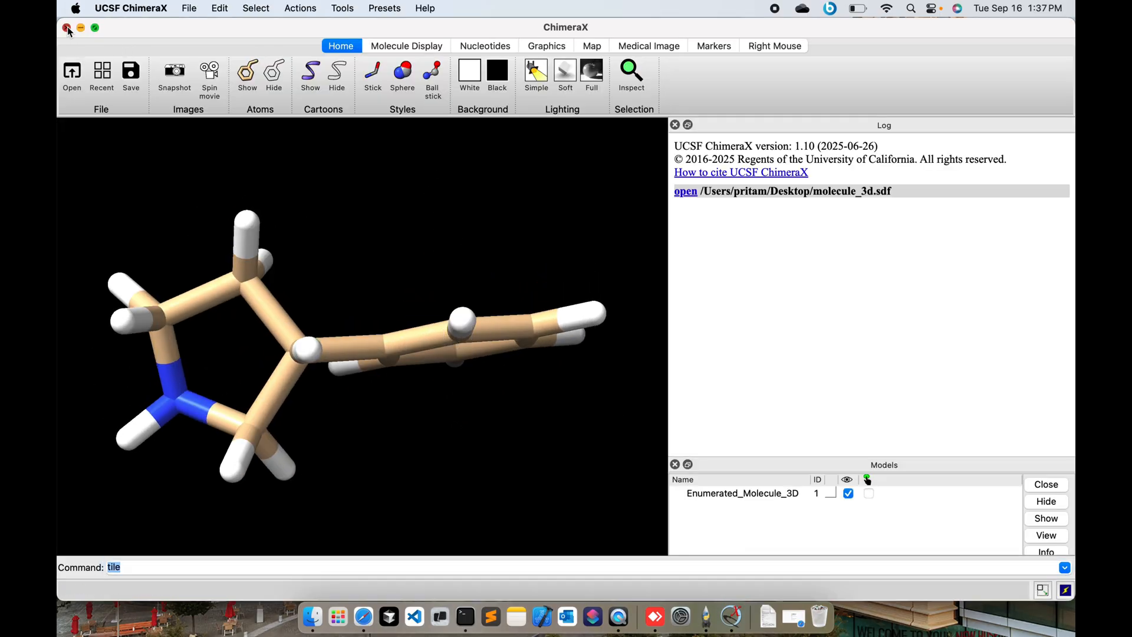
Close ChimeraX and open enumerated_3d.sdf, returning to the R-group tool.
left_click(601, 88)
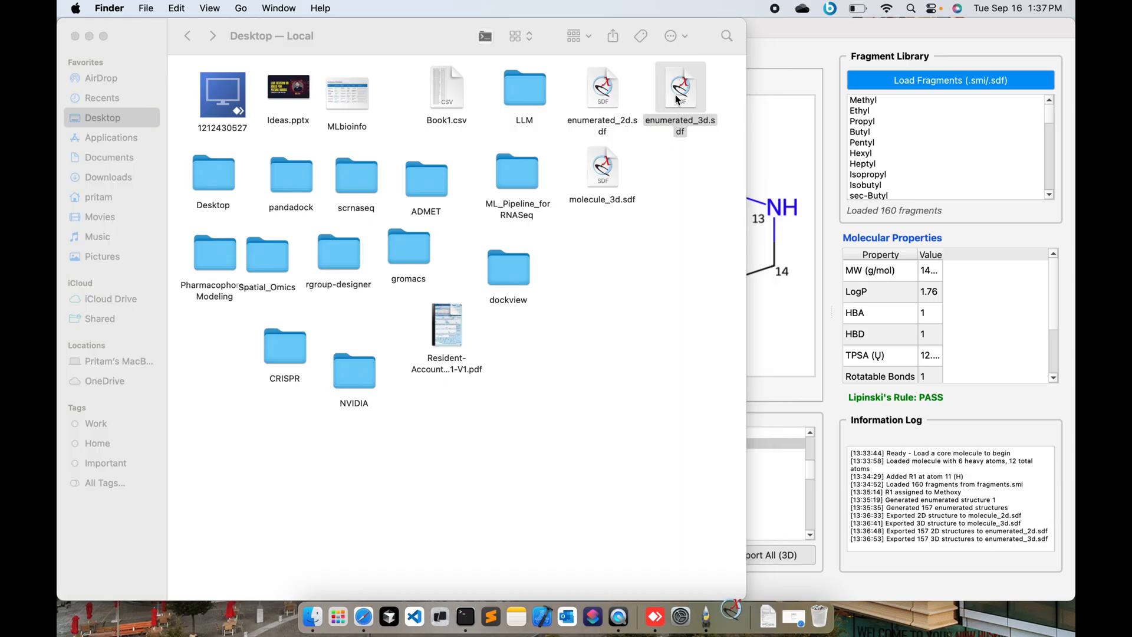
double_click(679, 85)
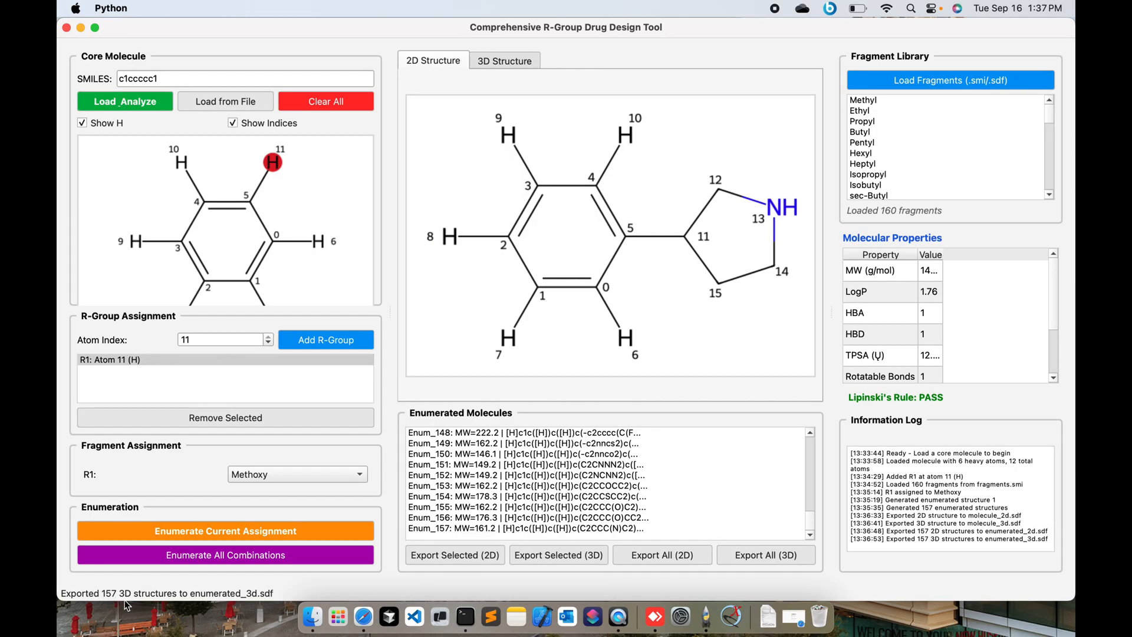
mouse_move(316, 594)
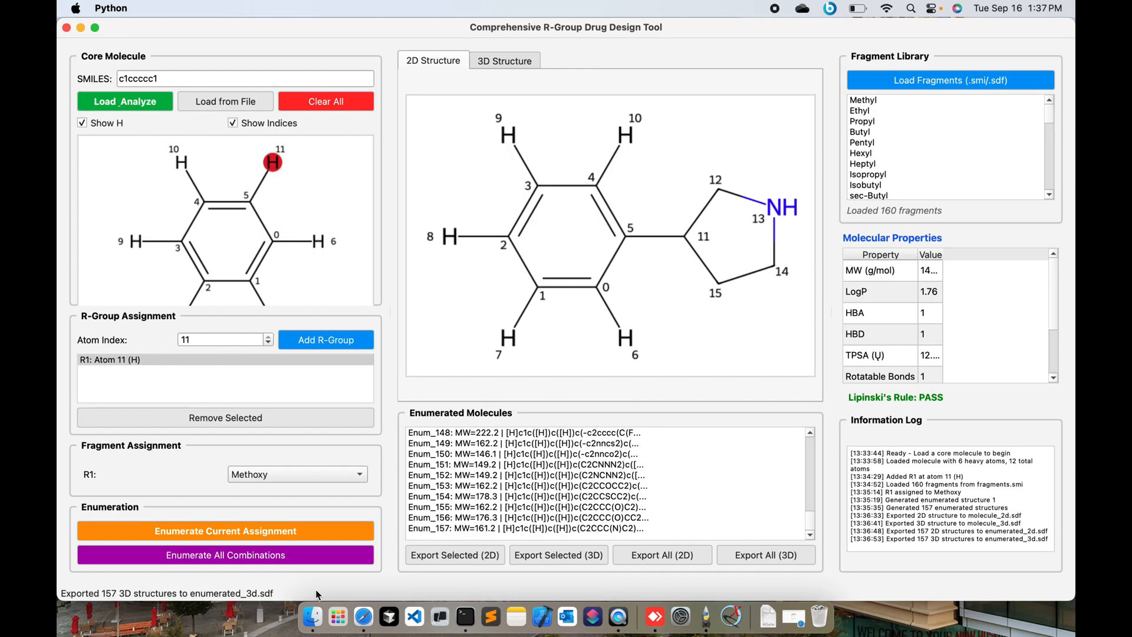
mouse_move(224, 349)
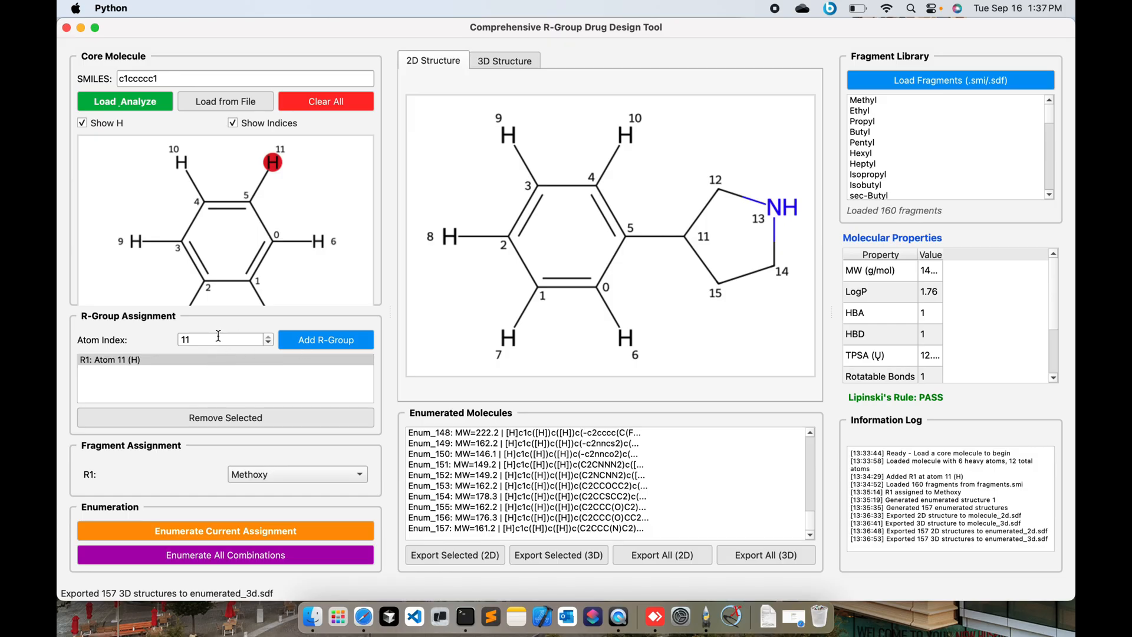
Add R2 at atom 6 with Cyclooctyl and enumerate structure 158.
type("6")
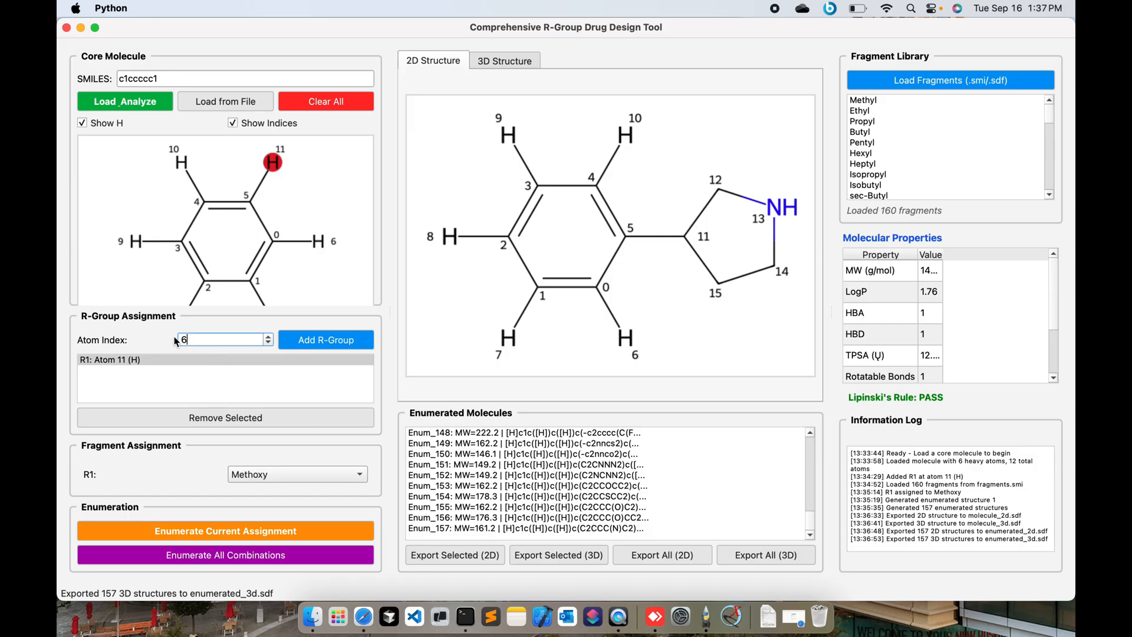
left_click(325, 339)
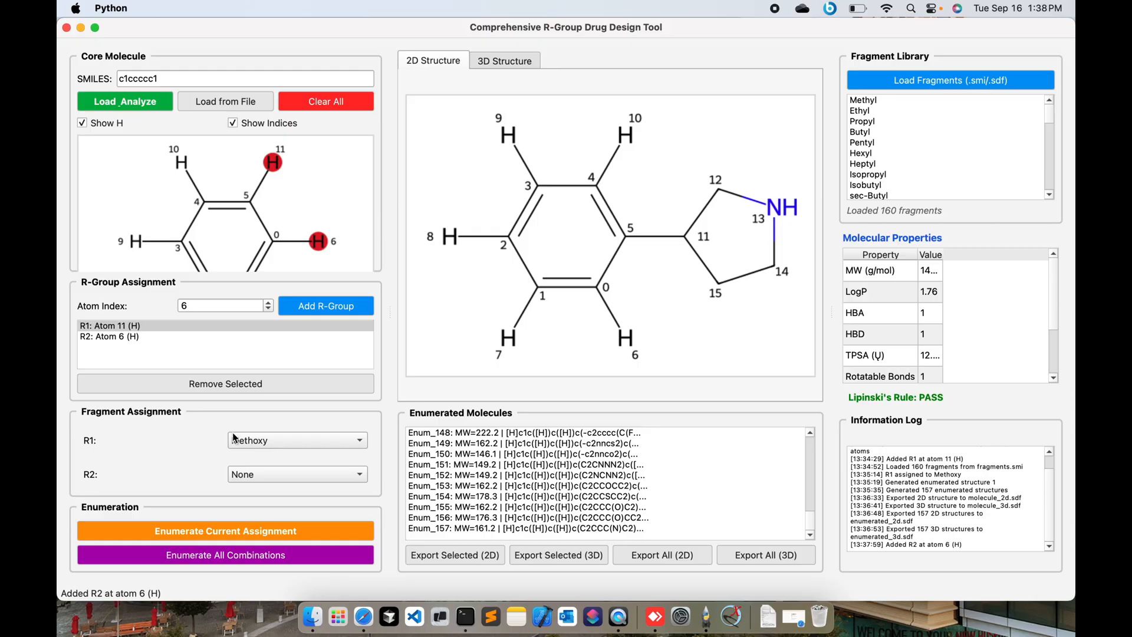
left_click(296, 440)
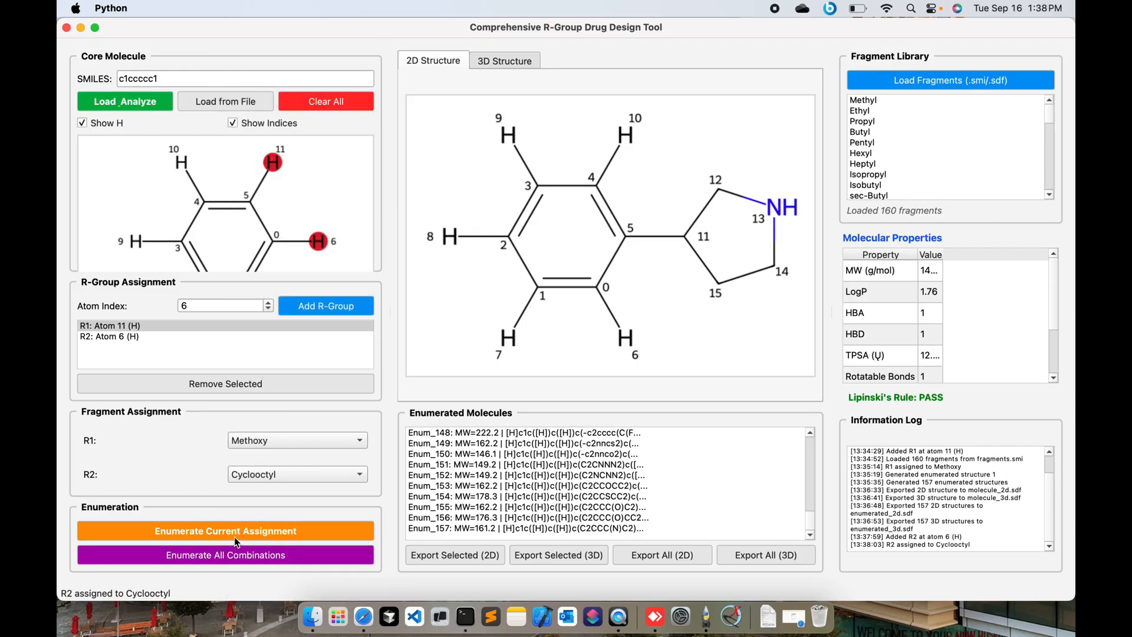
left_click(224, 531)
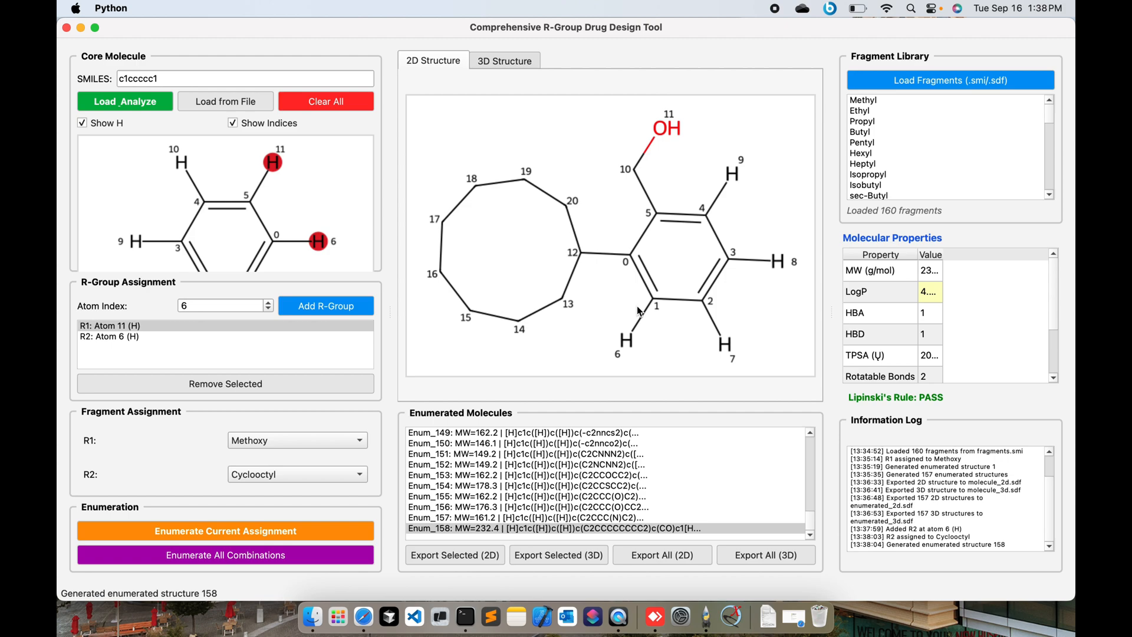
mouse_move(323, 205)
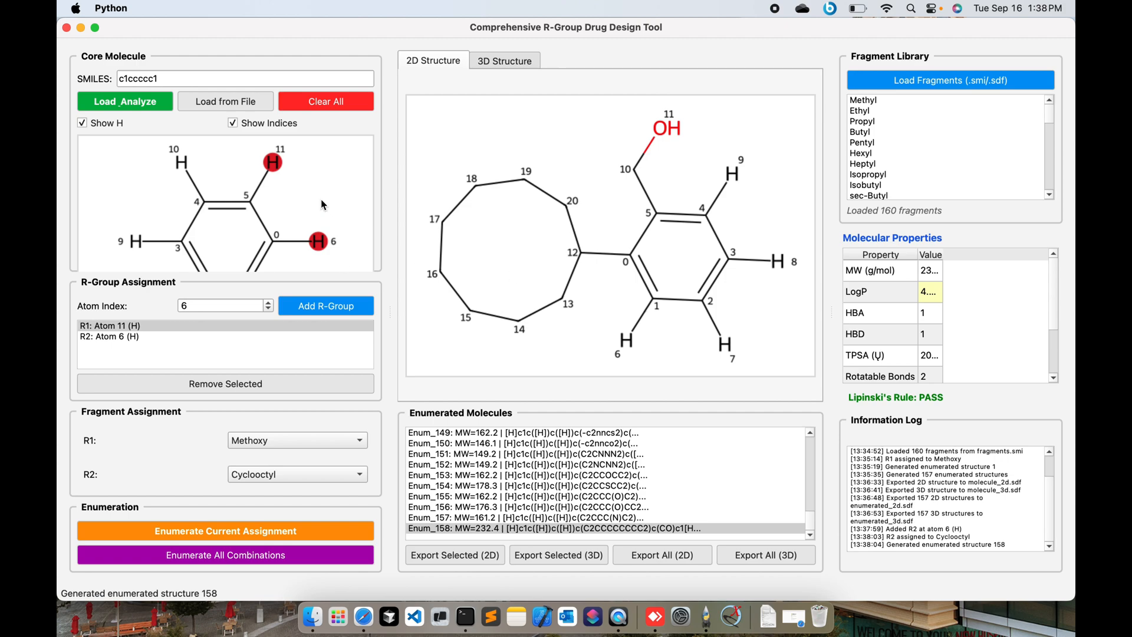
Add R3 at atom 10 with Isopropyl and enumerate structure 159.
left_click(221, 305)
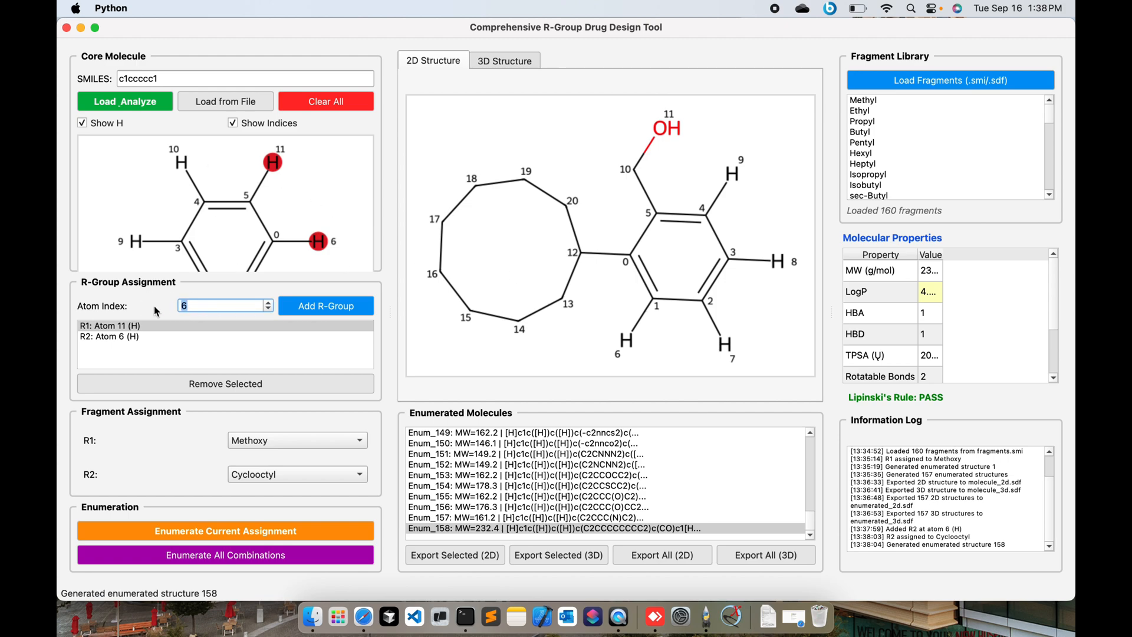
left_click(325, 305)
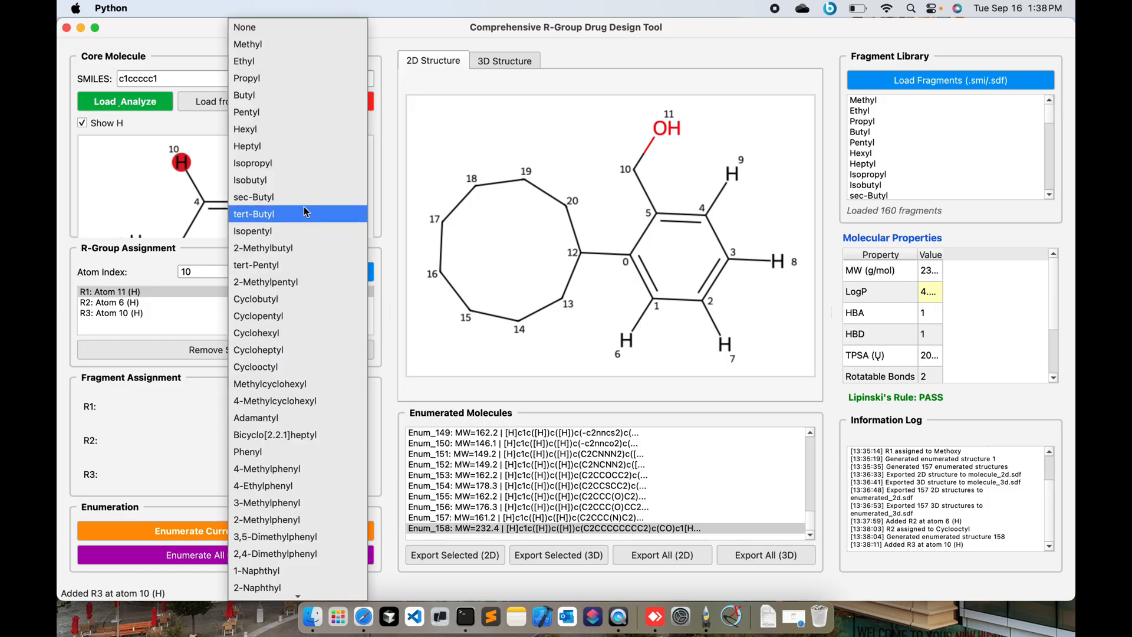
left_click(252, 231)
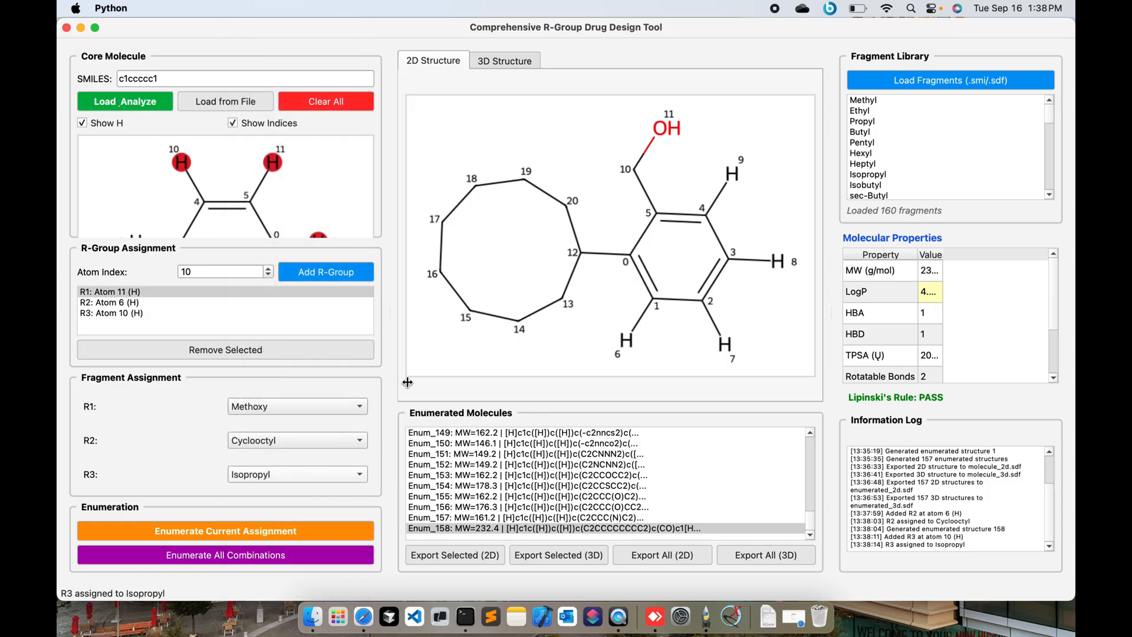
left_click(224, 530)
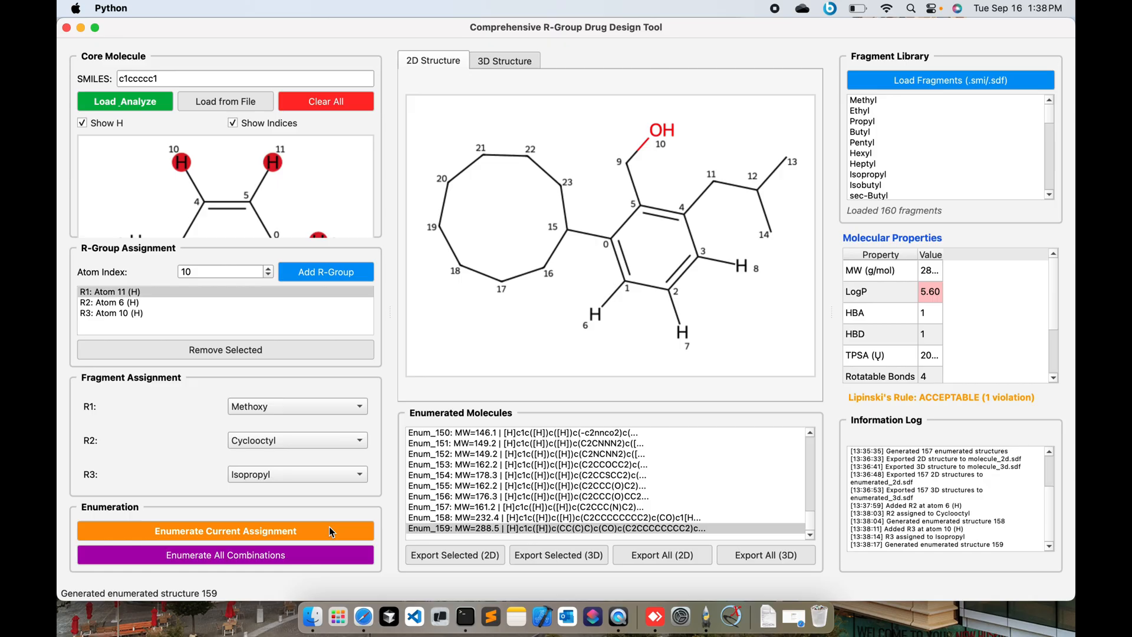
mouse_move(523, 246)
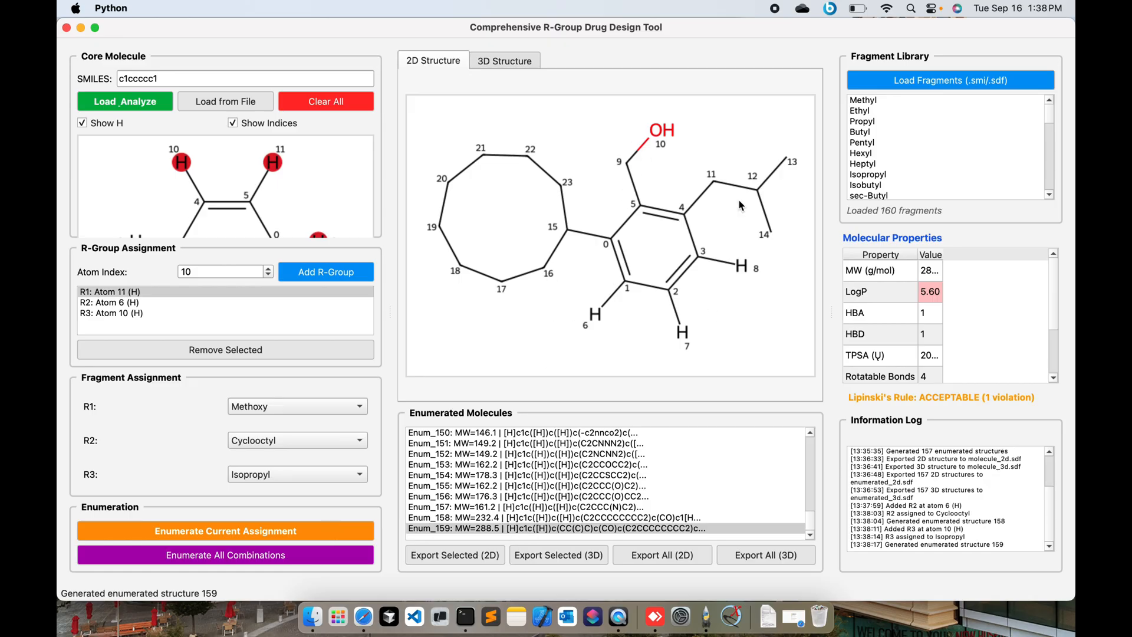
mouse_move(214, 427)
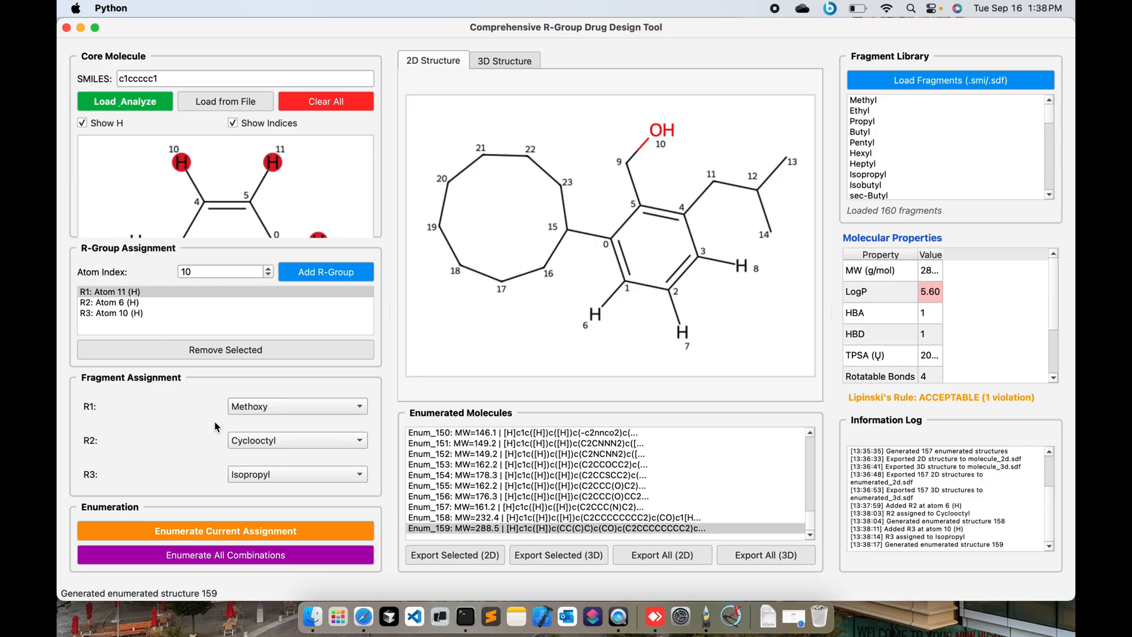
mouse_move(763, 200)
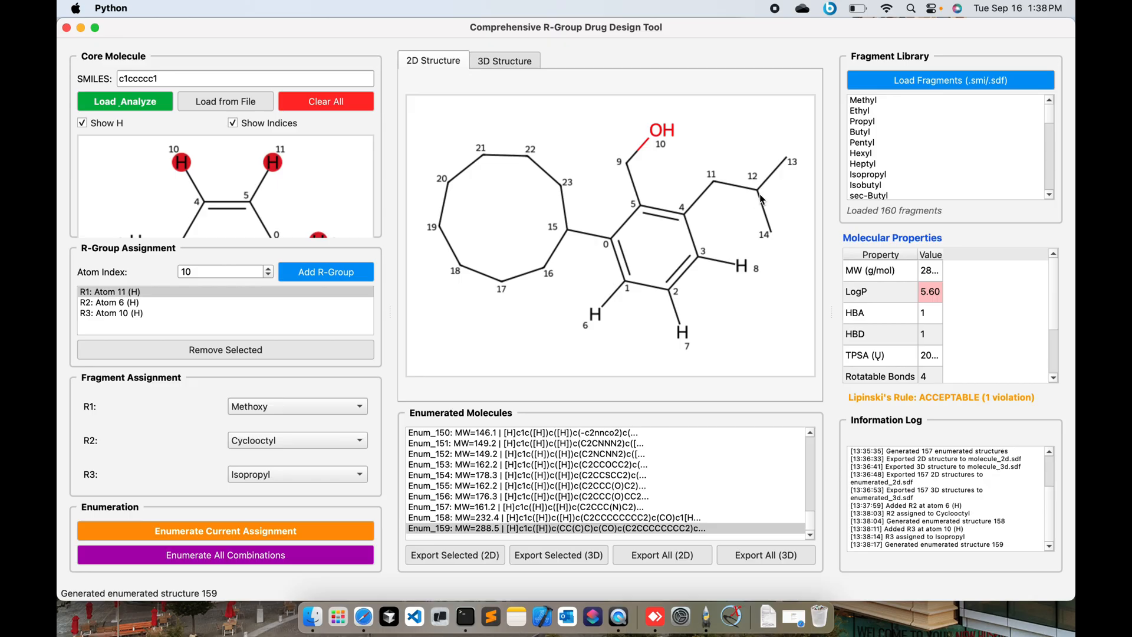
mouse_move(529, 246)
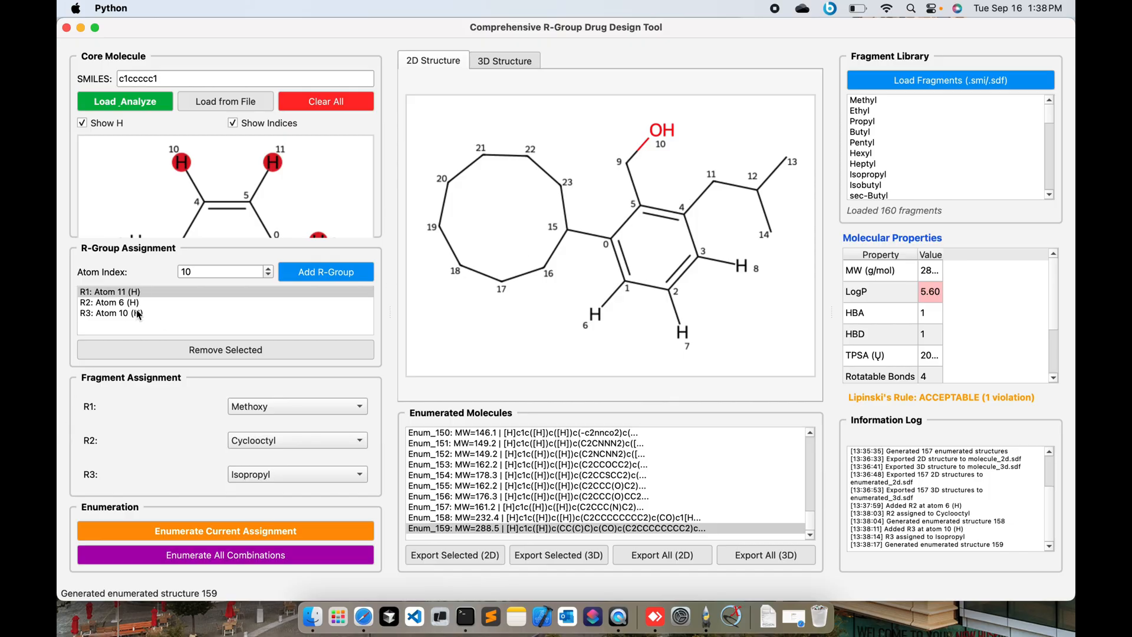
Remove the atom-6 R-group and enumerate structure 160 with Methoxy at 11, Isopropyl at 10.
left_click(224, 349)
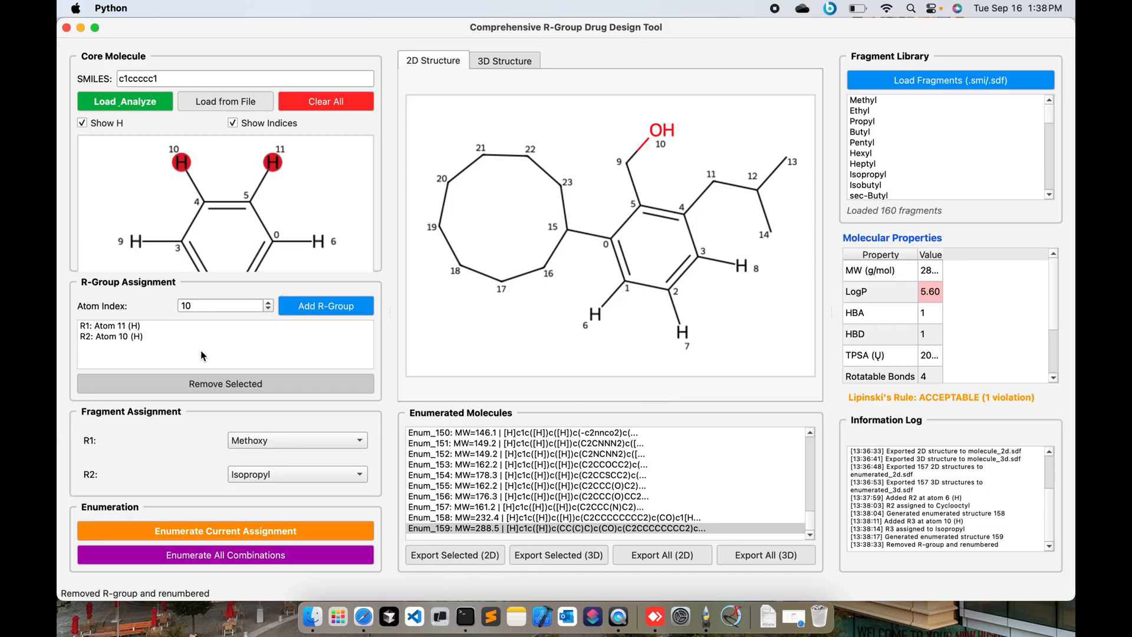
left_click(224, 531)
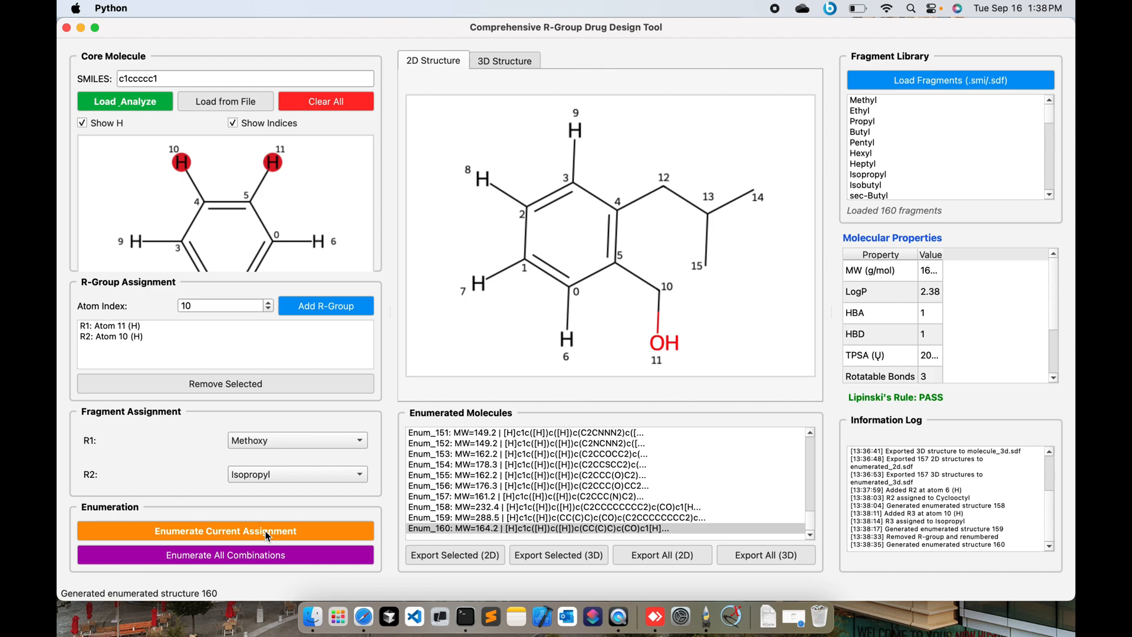
mouse_move(452, 288)
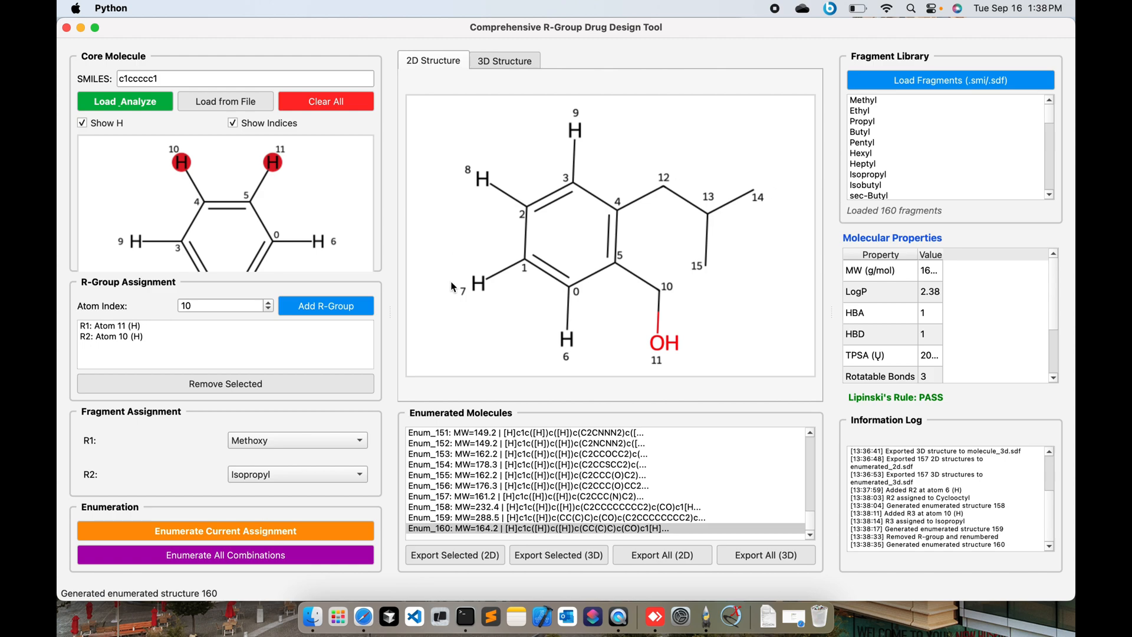
mouse_move(289, 229)
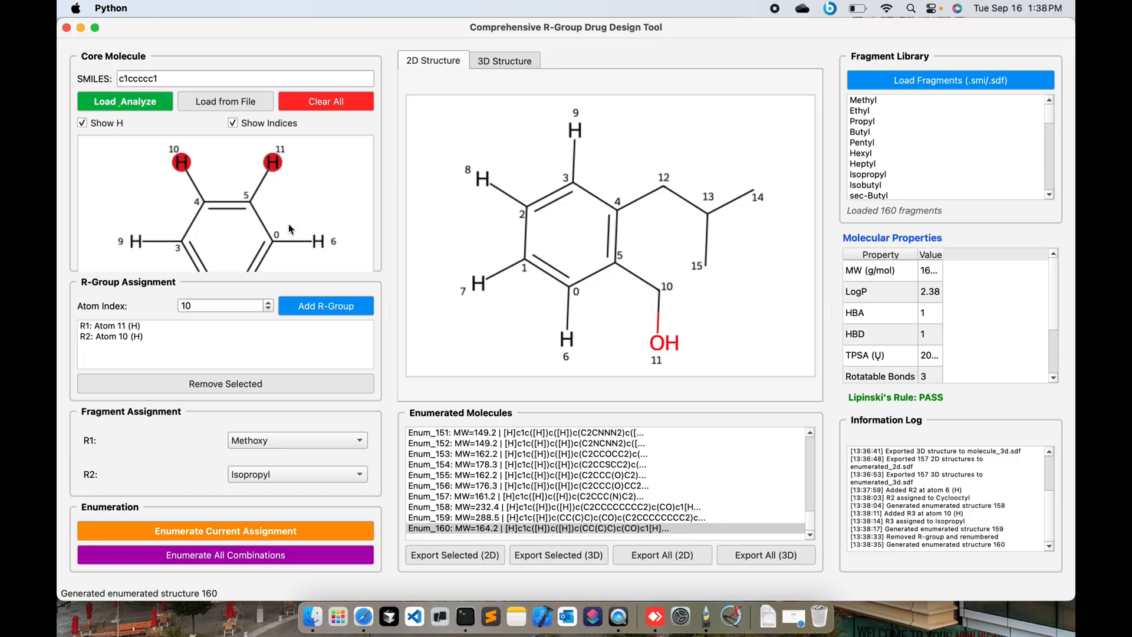
mouse_move(413, 6)
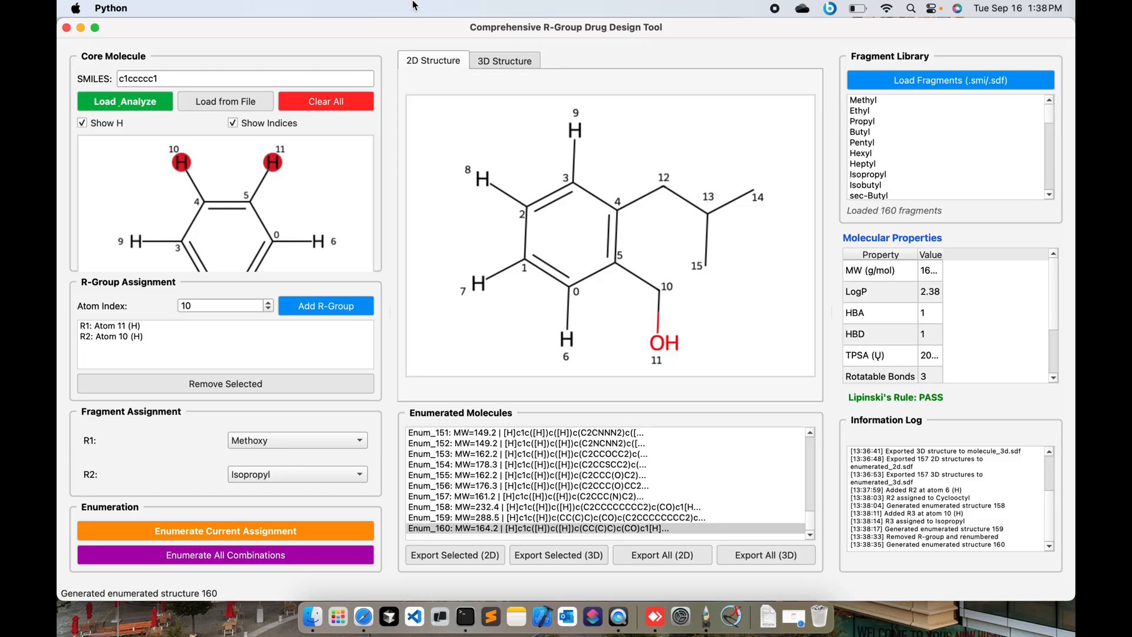
left_click(504, 61)
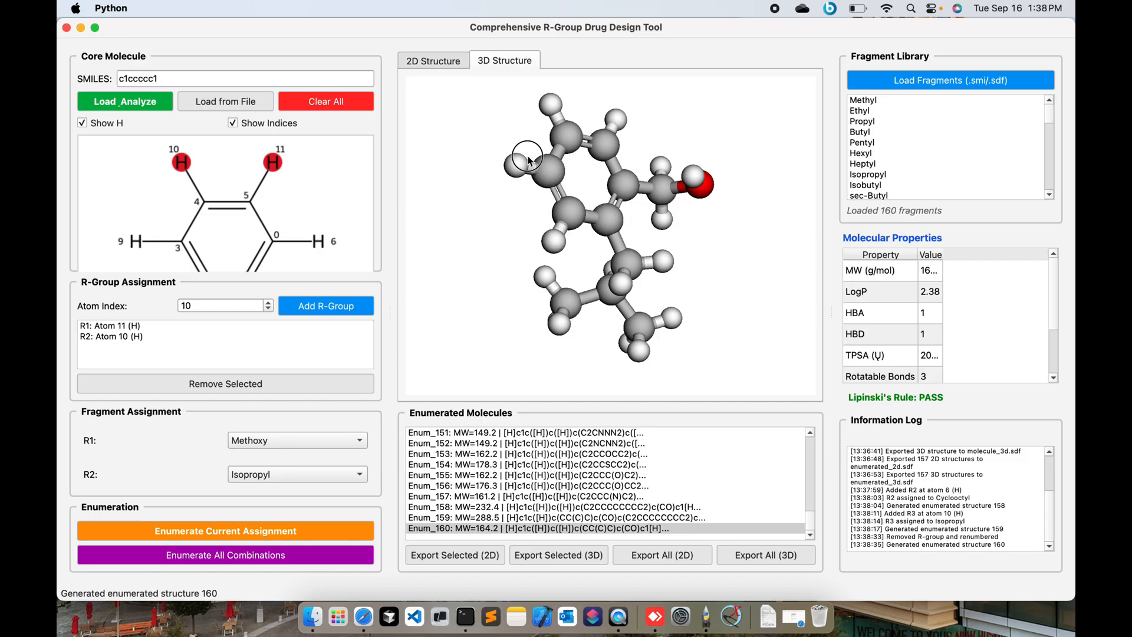
left_click_drag(527, 159, 664, 210)
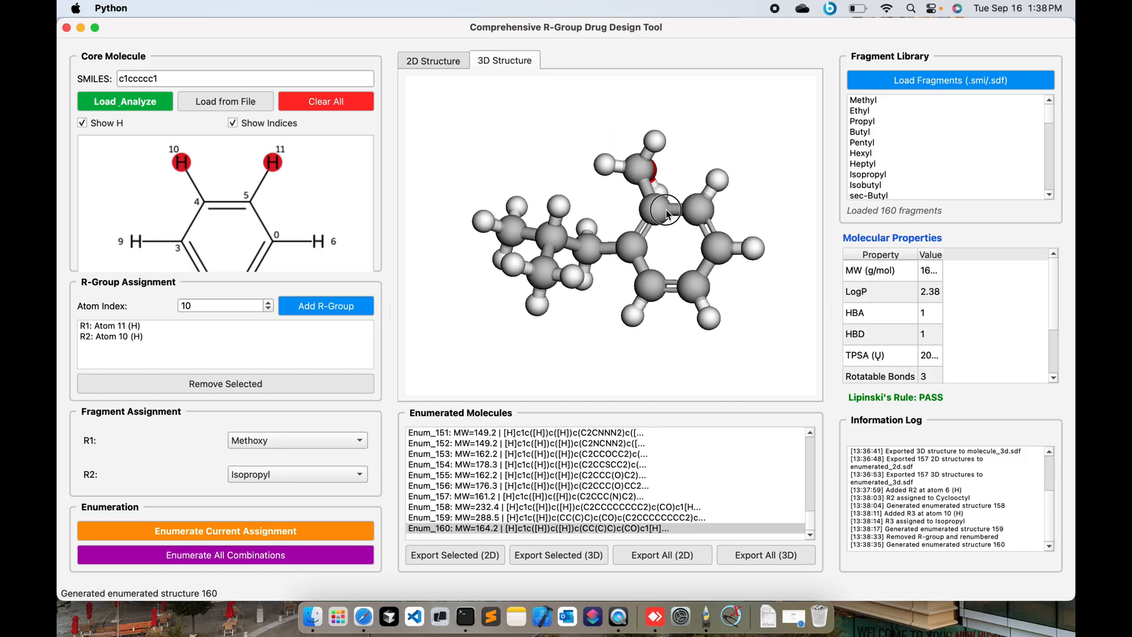
left_click(433, 60)
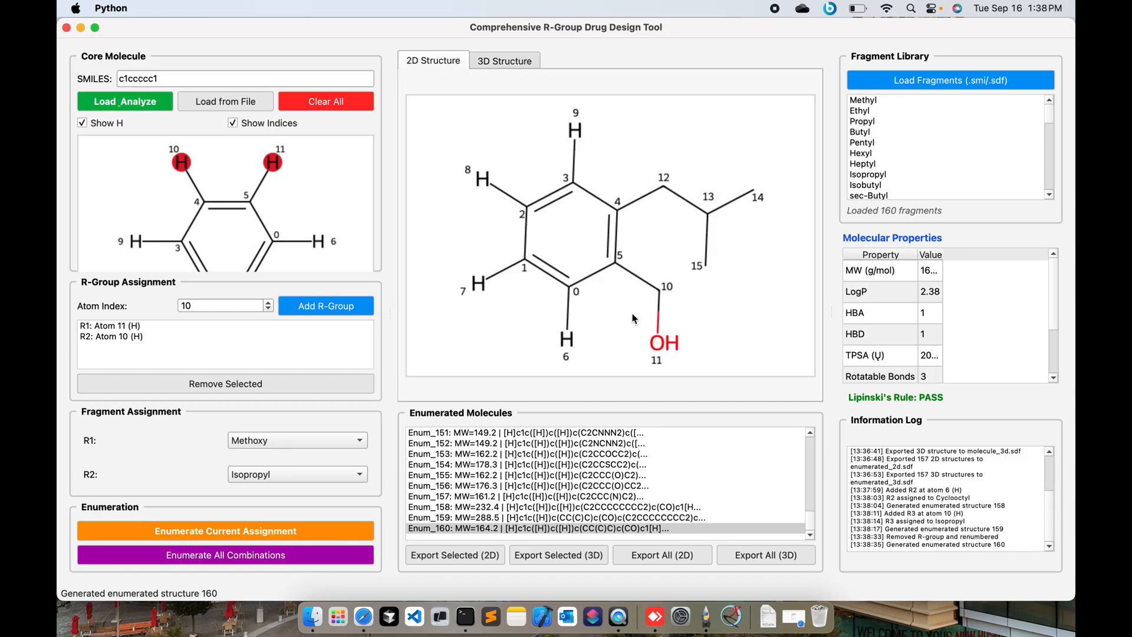